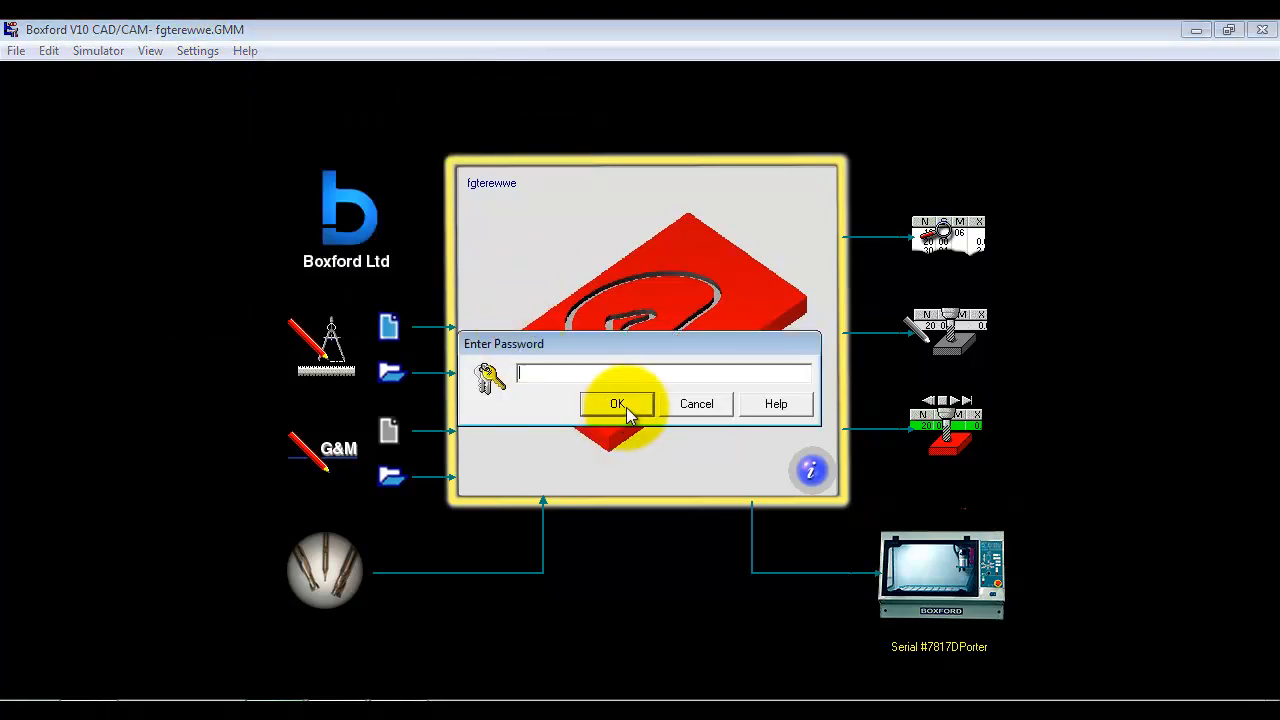
Step: Confirm the password prompt to reach the main overview of the fgterewwe part
click(616, 404)
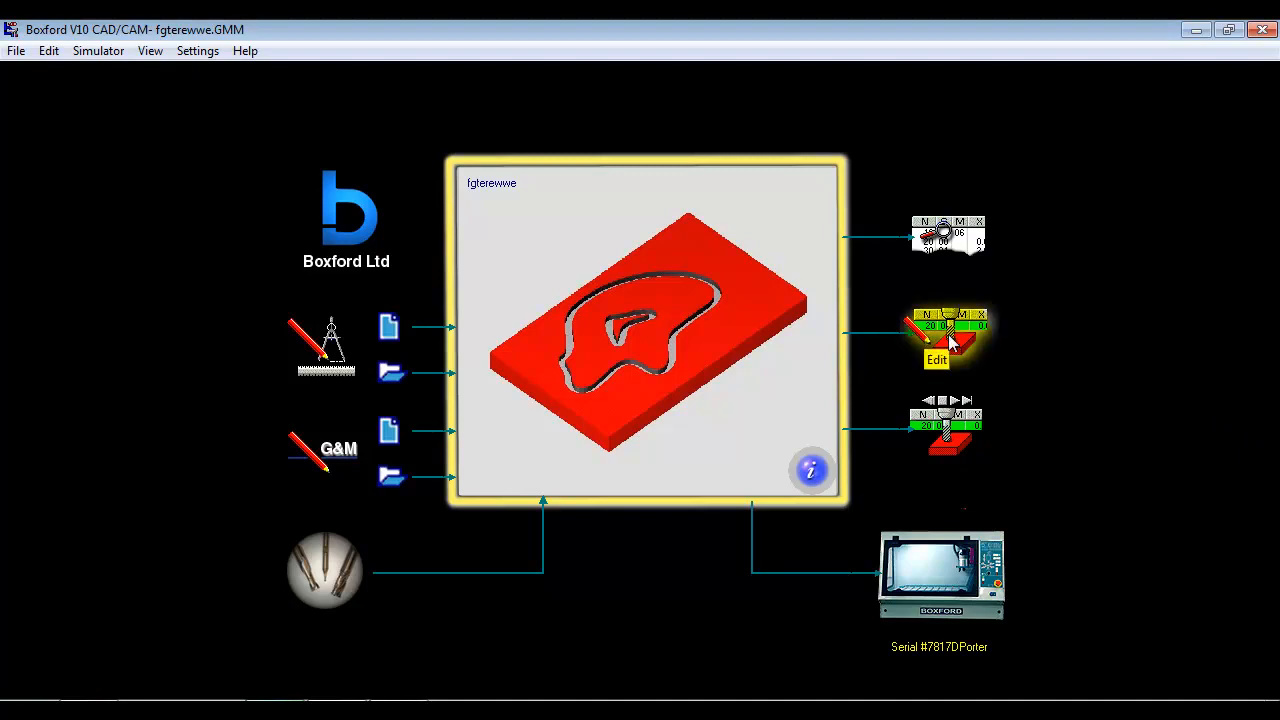
Step: Open the fgterewwe G&M program in the editor and browse its numbered blocks
click(936, 340)
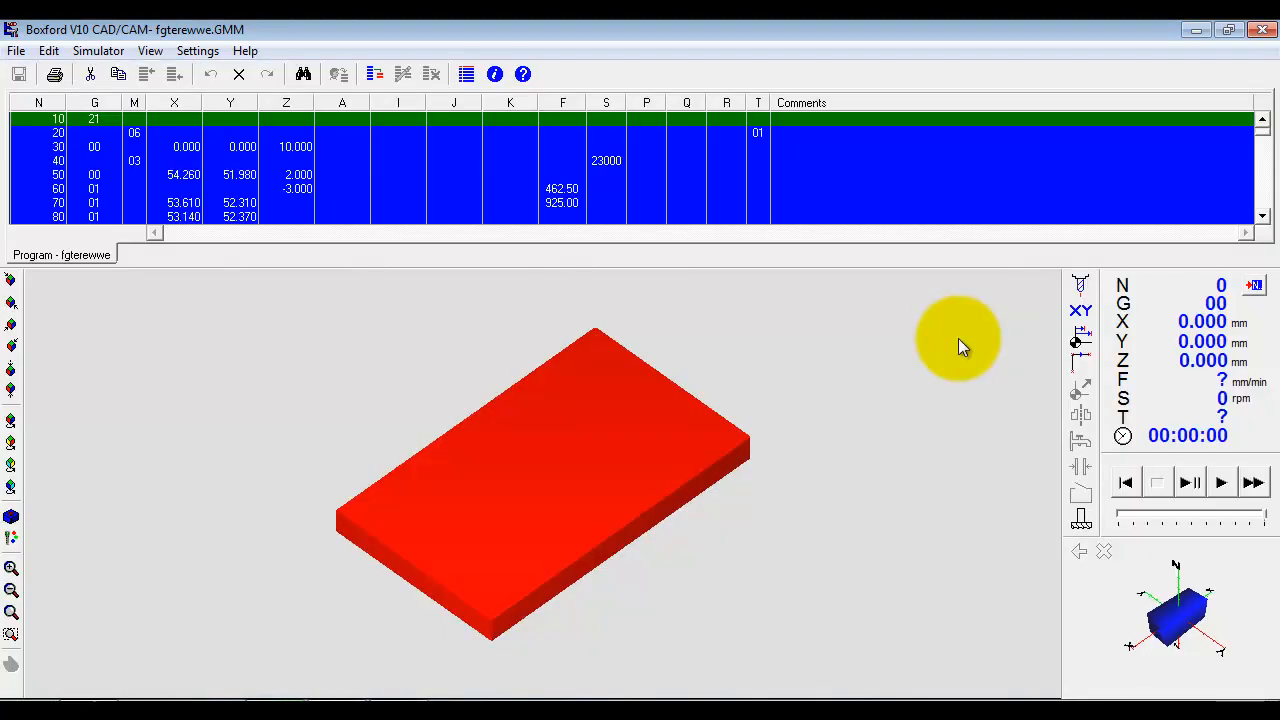
mouse_move(250, 210)
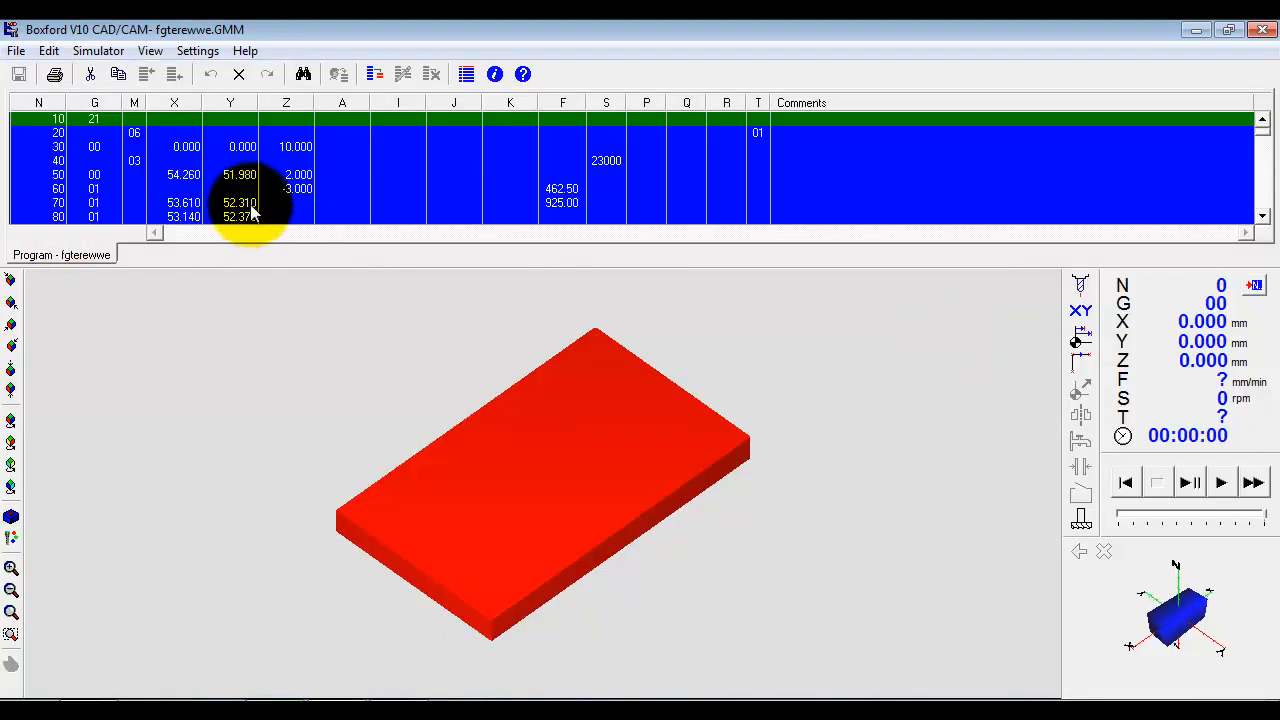
click(284, 188)
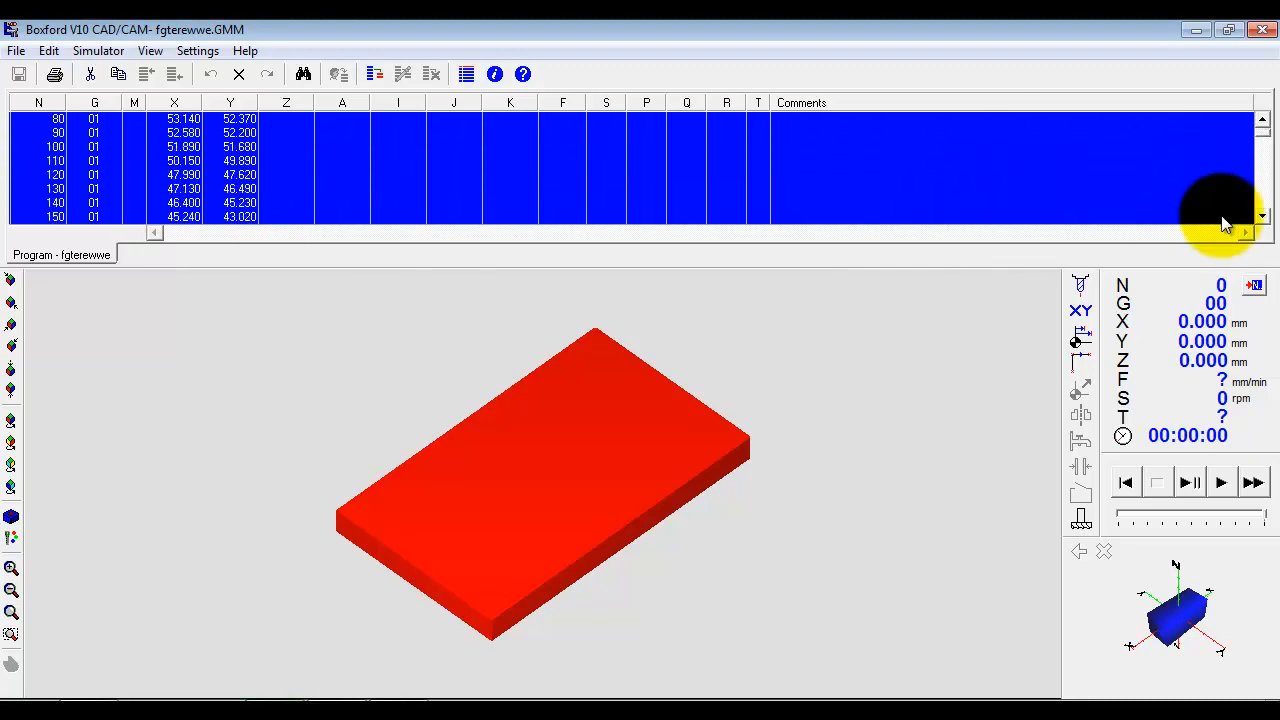
mouse_move(1244, 418)
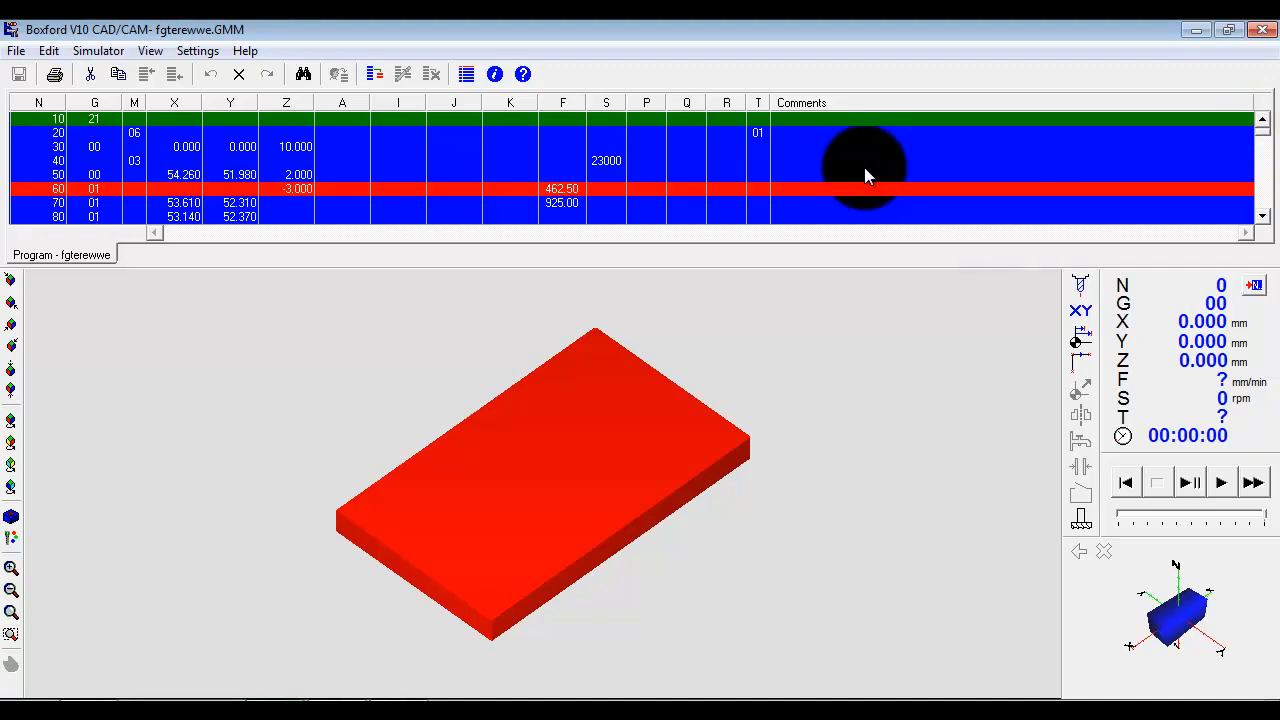
mouse_move(896, 180)
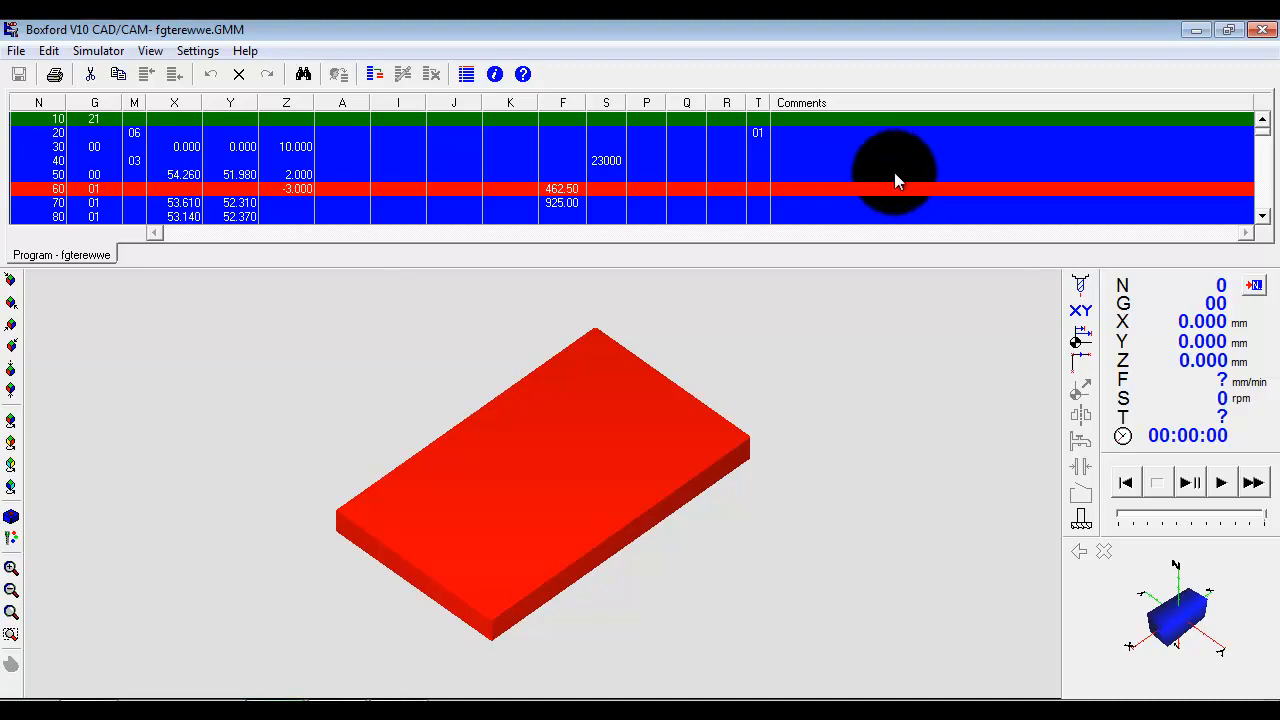
scroll(down, 3)
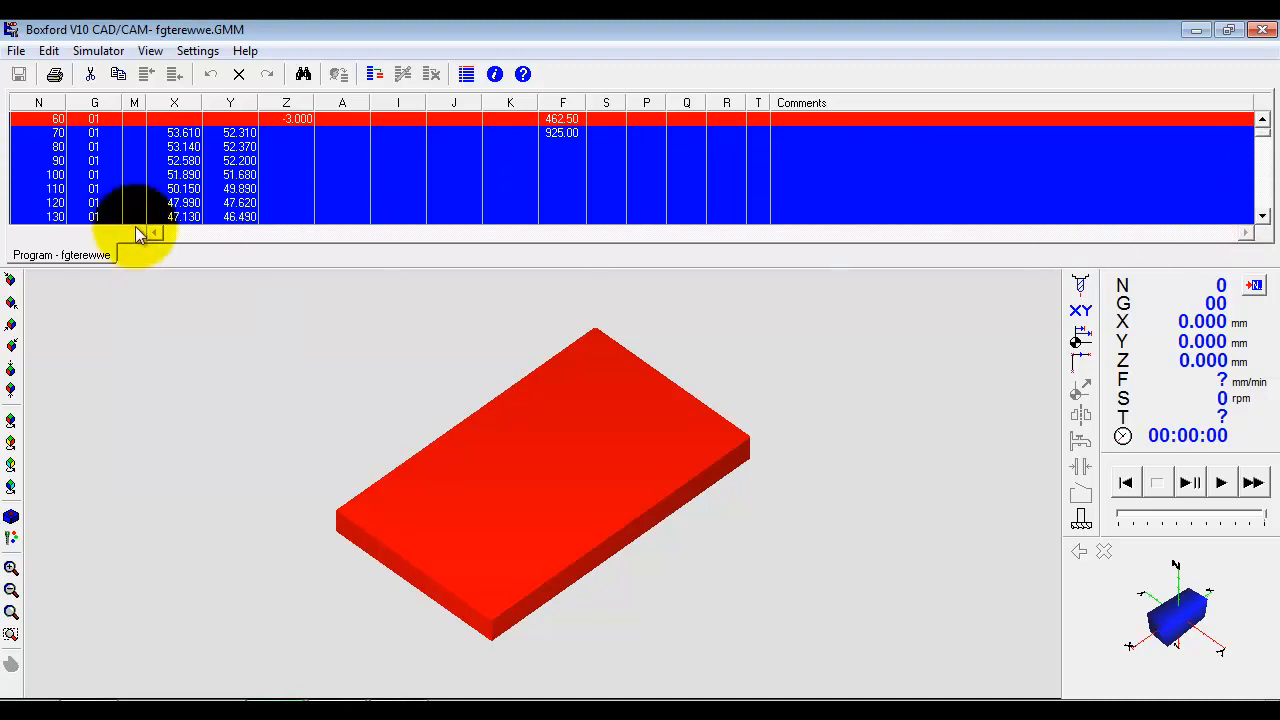
Step: Simulate the program from line 110, cutting the outline into the stock
click(94, 188)
text(00)
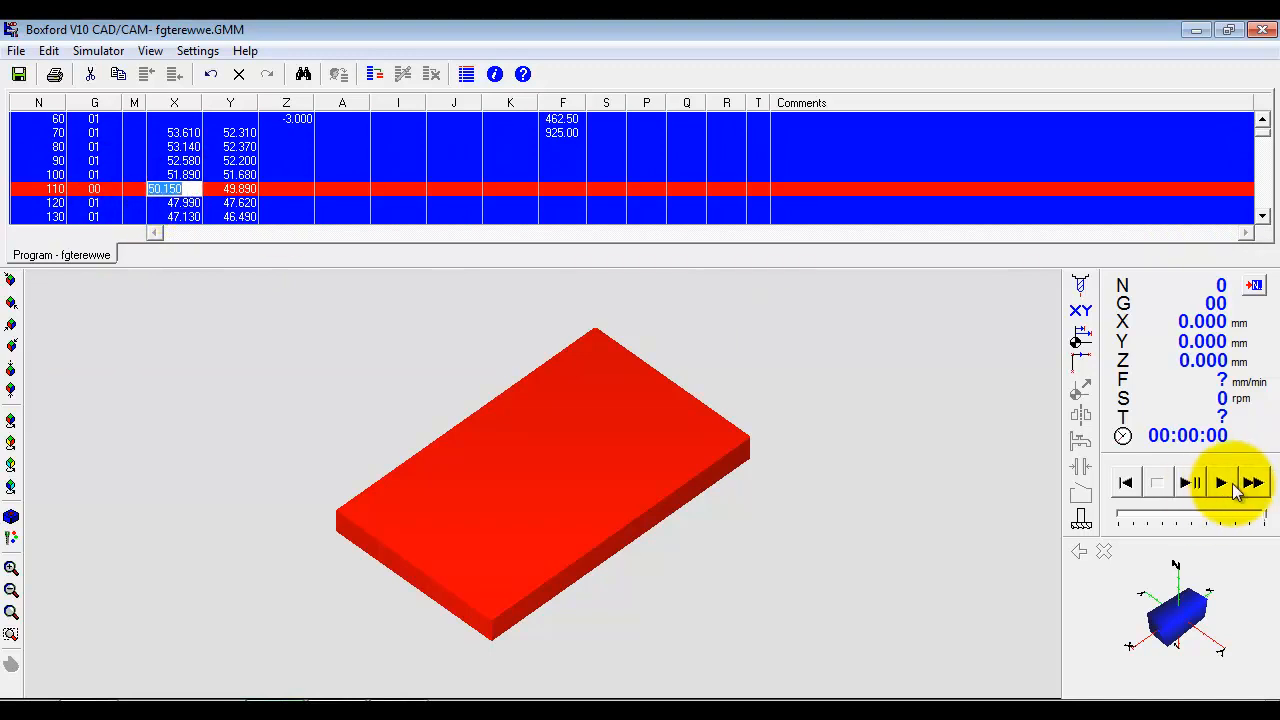
click(1220, 482)
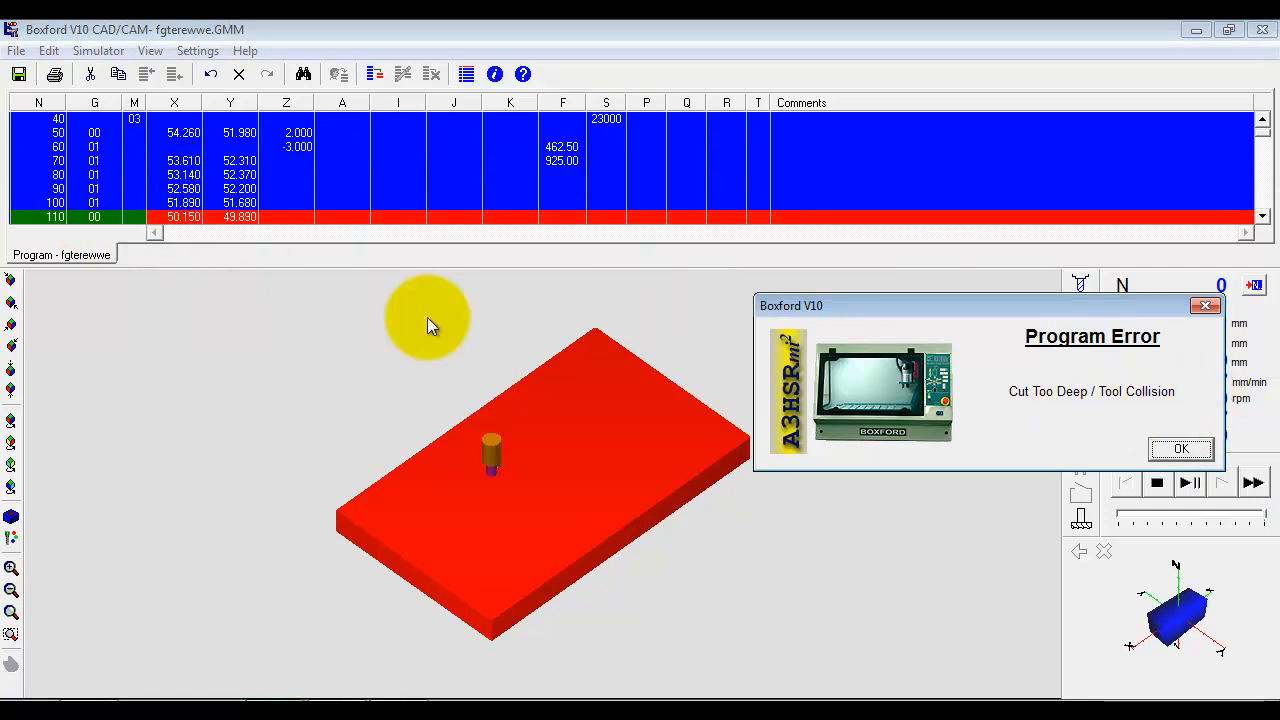
mouse_move(532, 476)
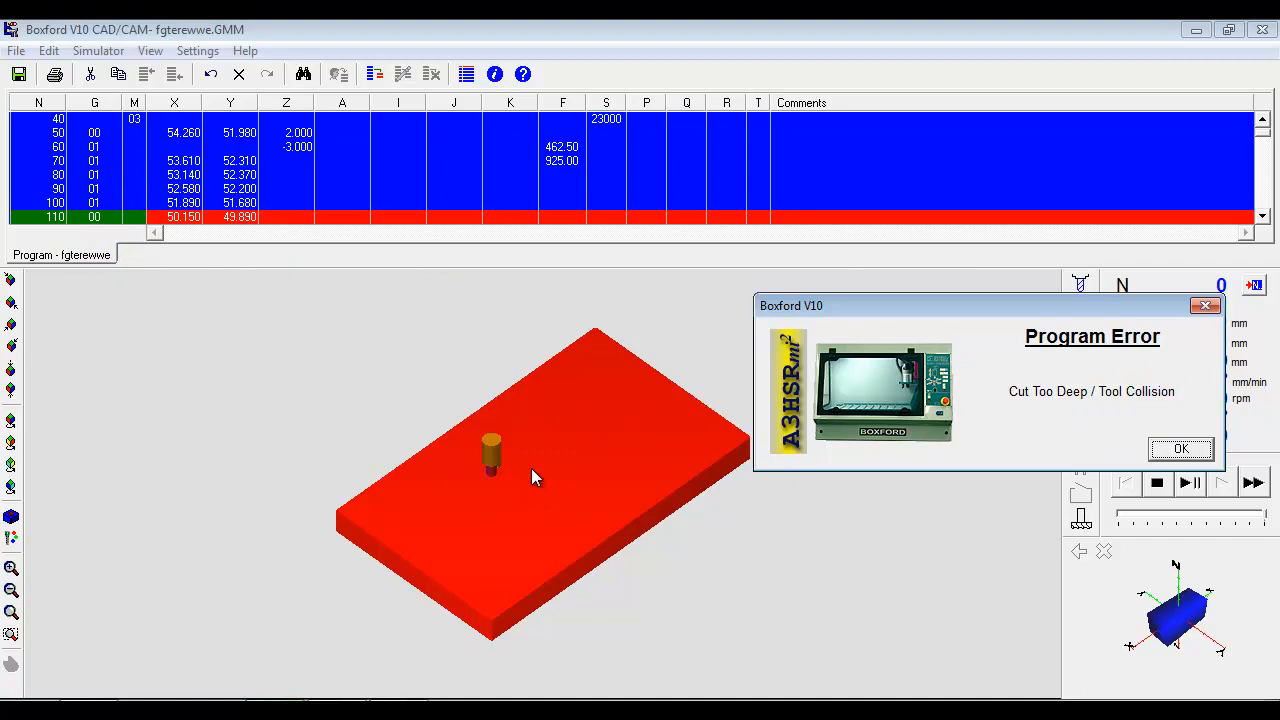
mouse_move(70, 230)
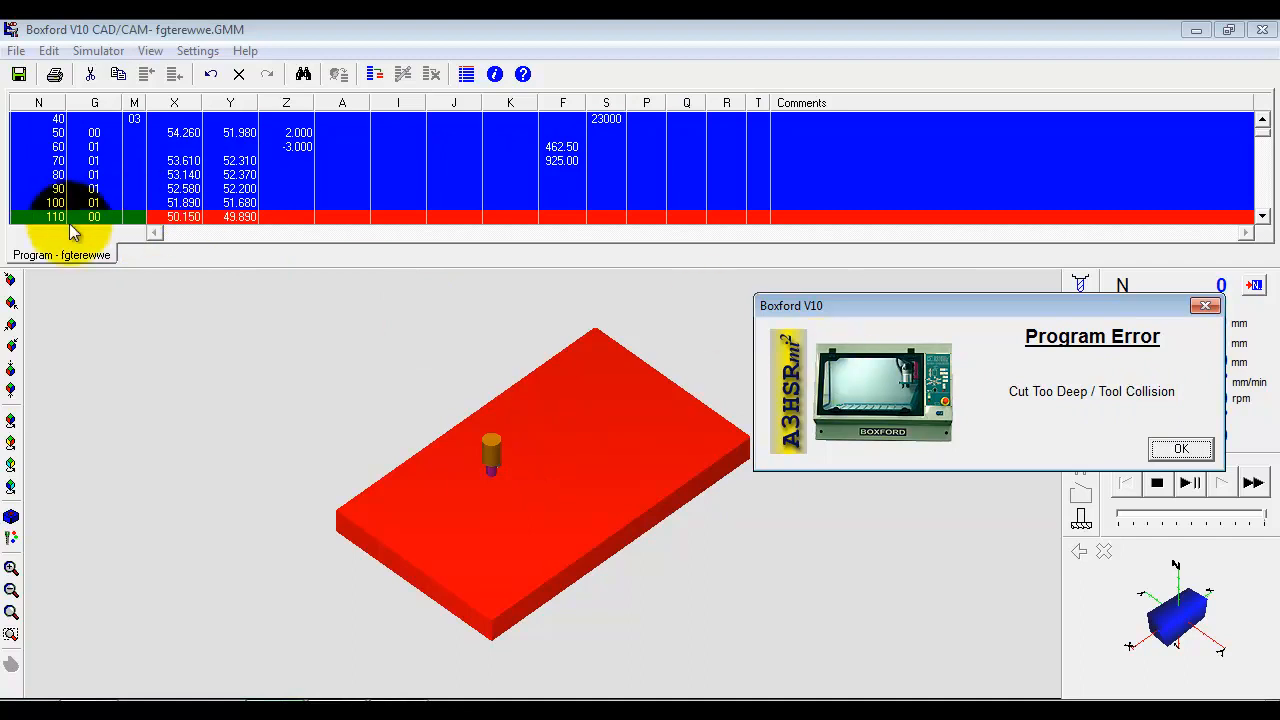
click(1180, 448)
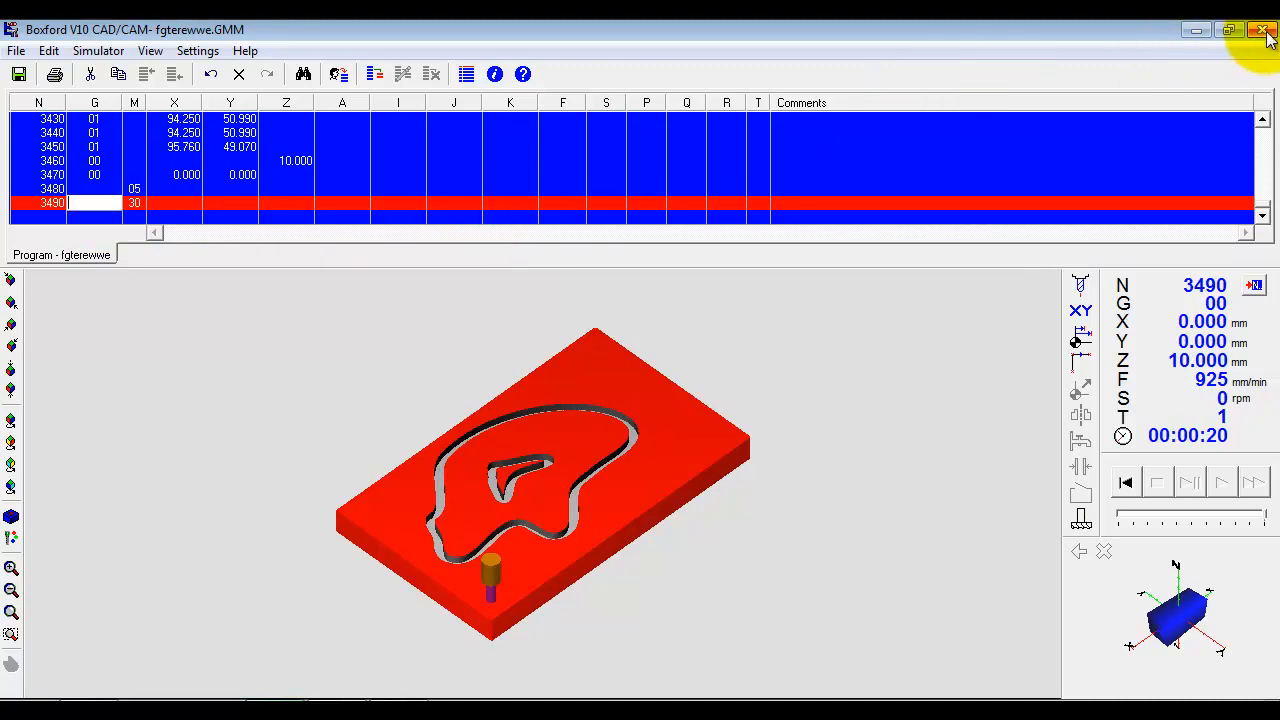
Step: Close the program editor, saving the changes to fgterewwe
click(1264, 30)
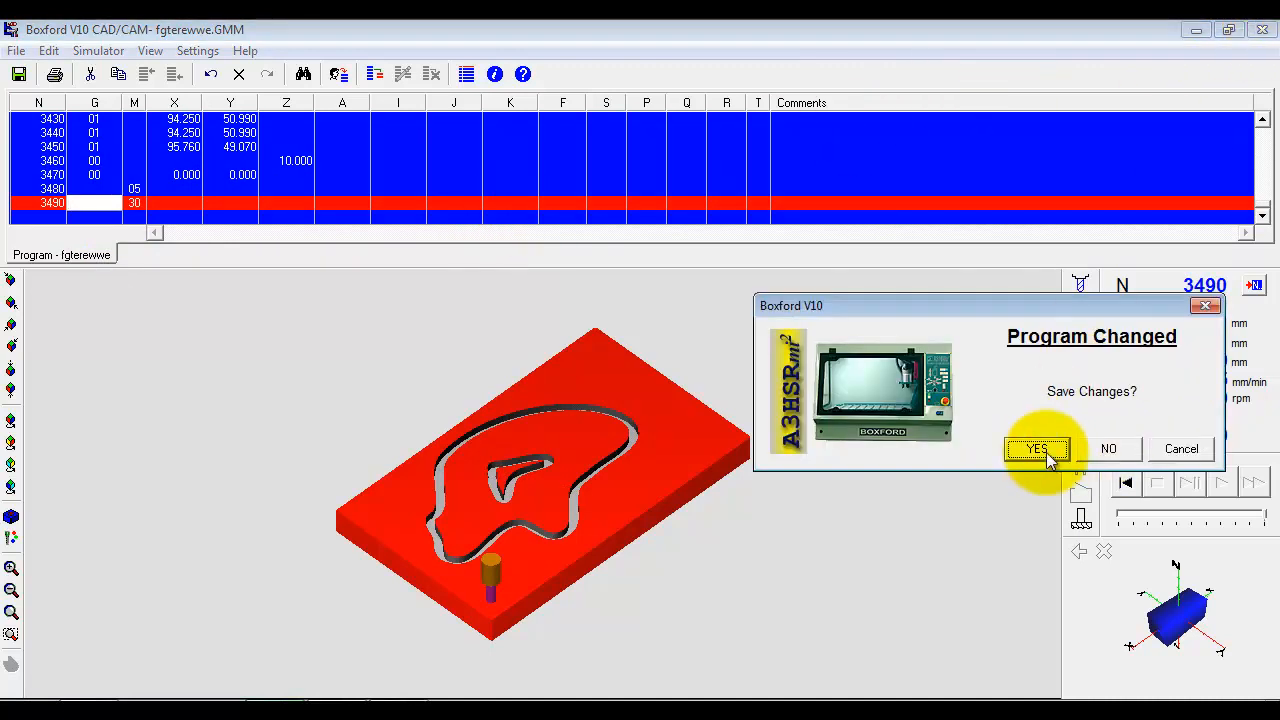
click(1036, 448)
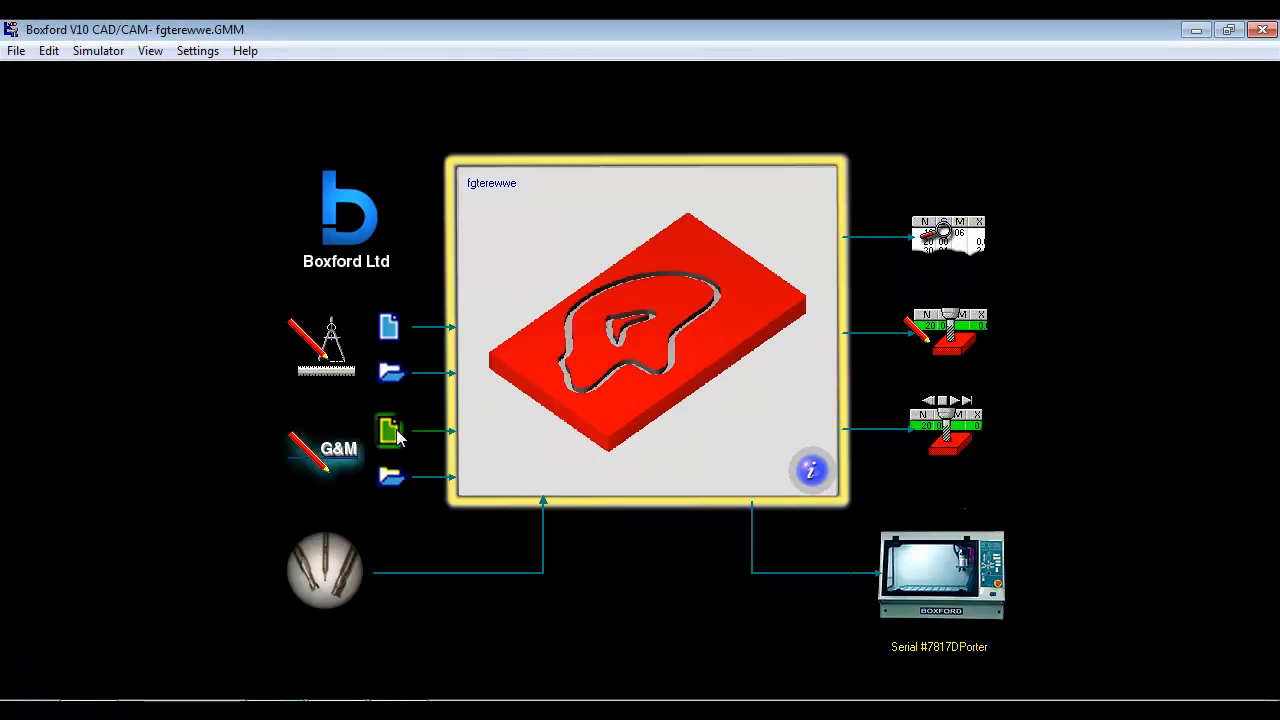
Step: Create a new G&M program file named 'rewrewr'
click(388, 430)
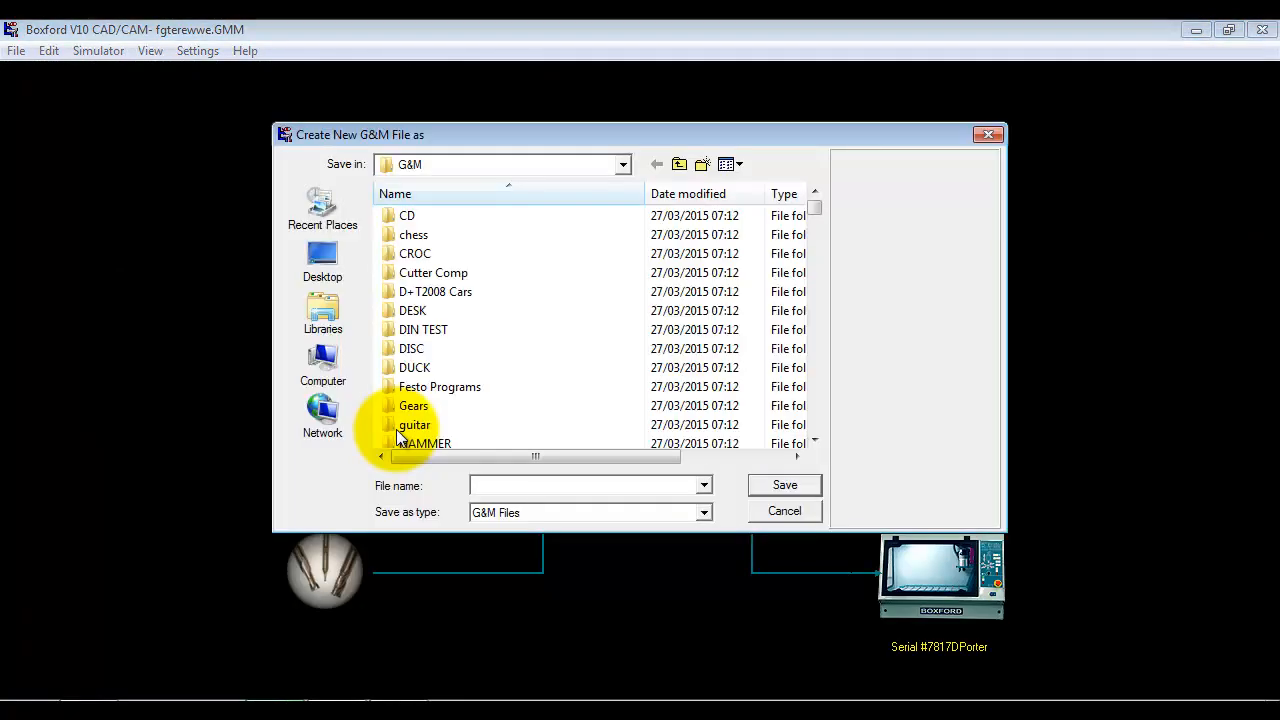
text(rewrewr)
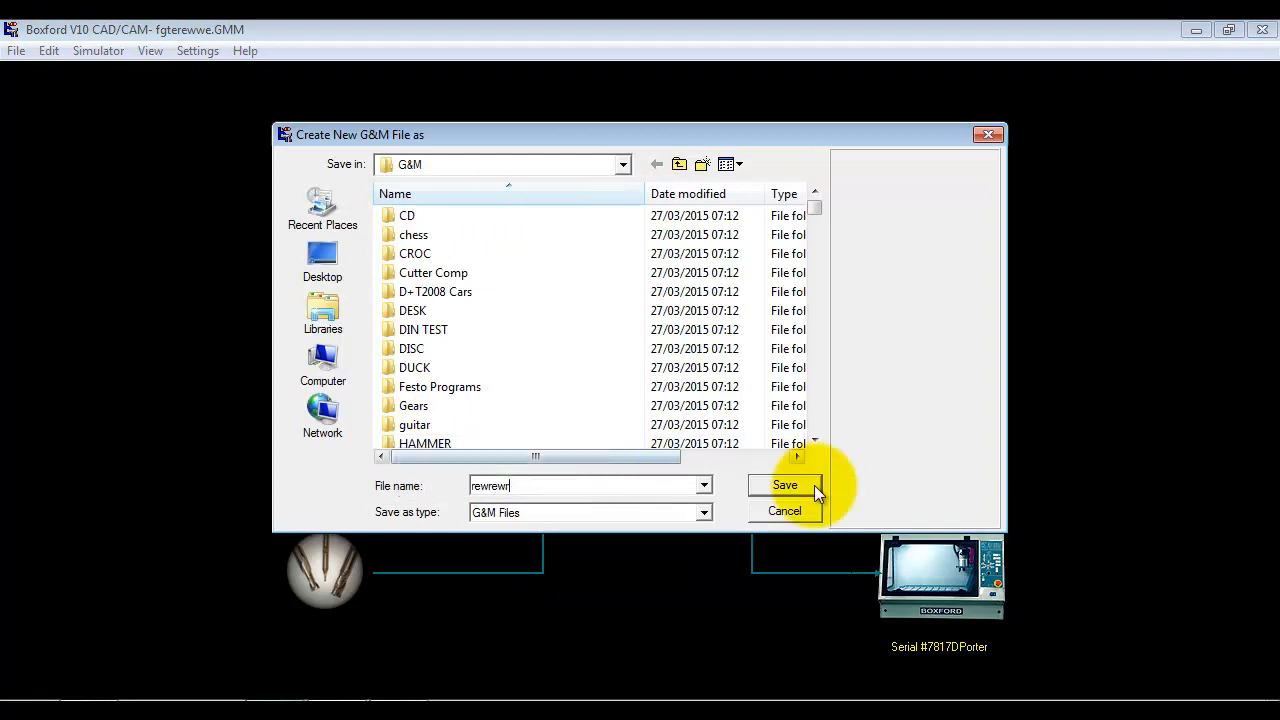
click(784, 486)
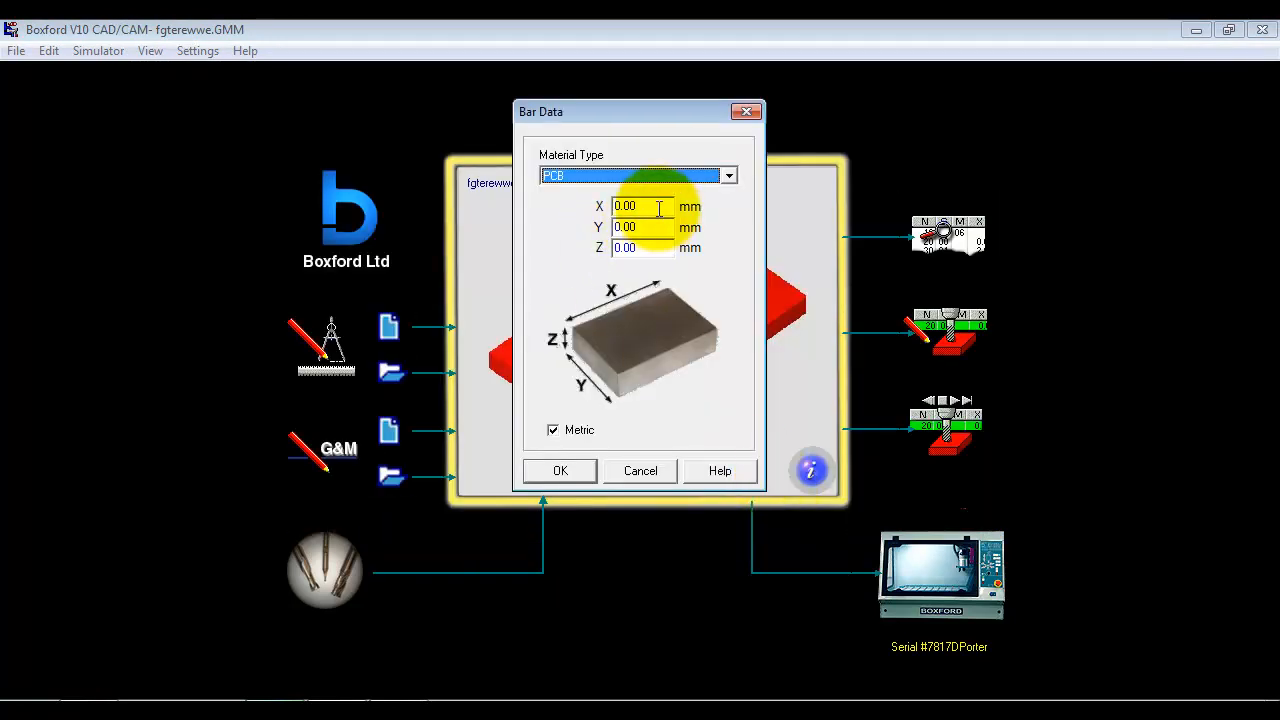
Step: Set the bar size to X 125, Y 75, Z 20 mm
text(125)
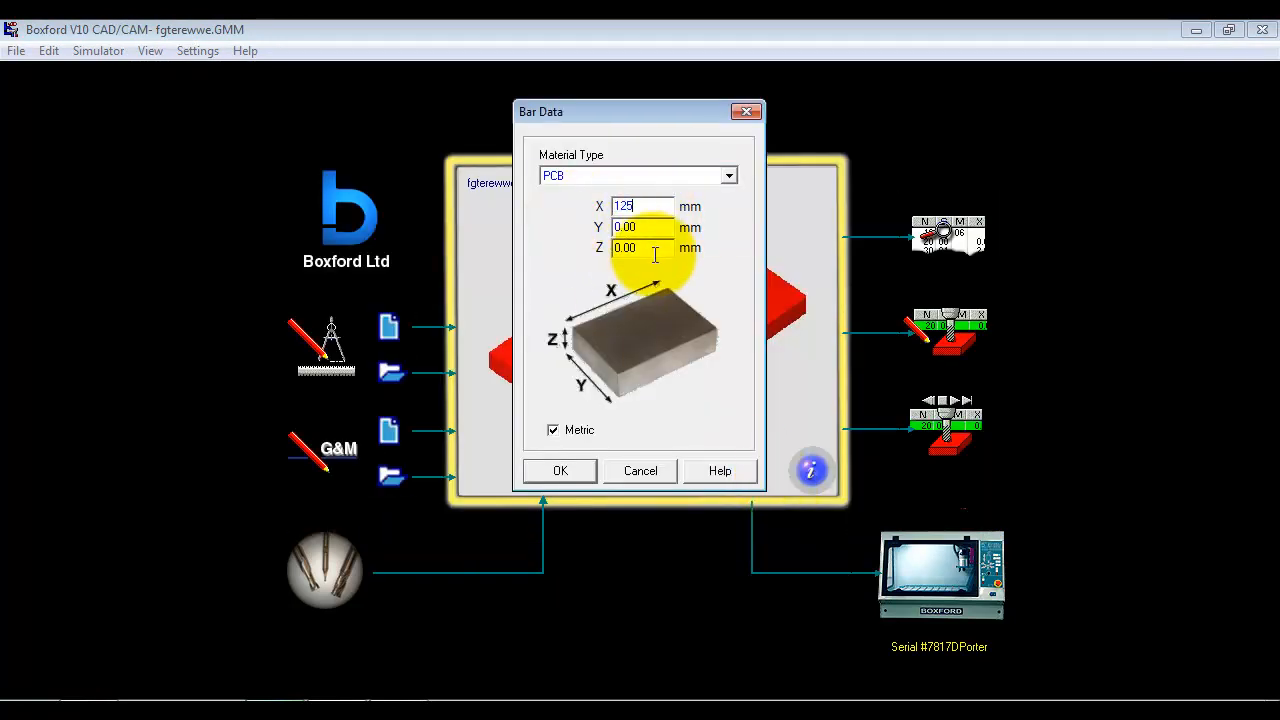
text(20)
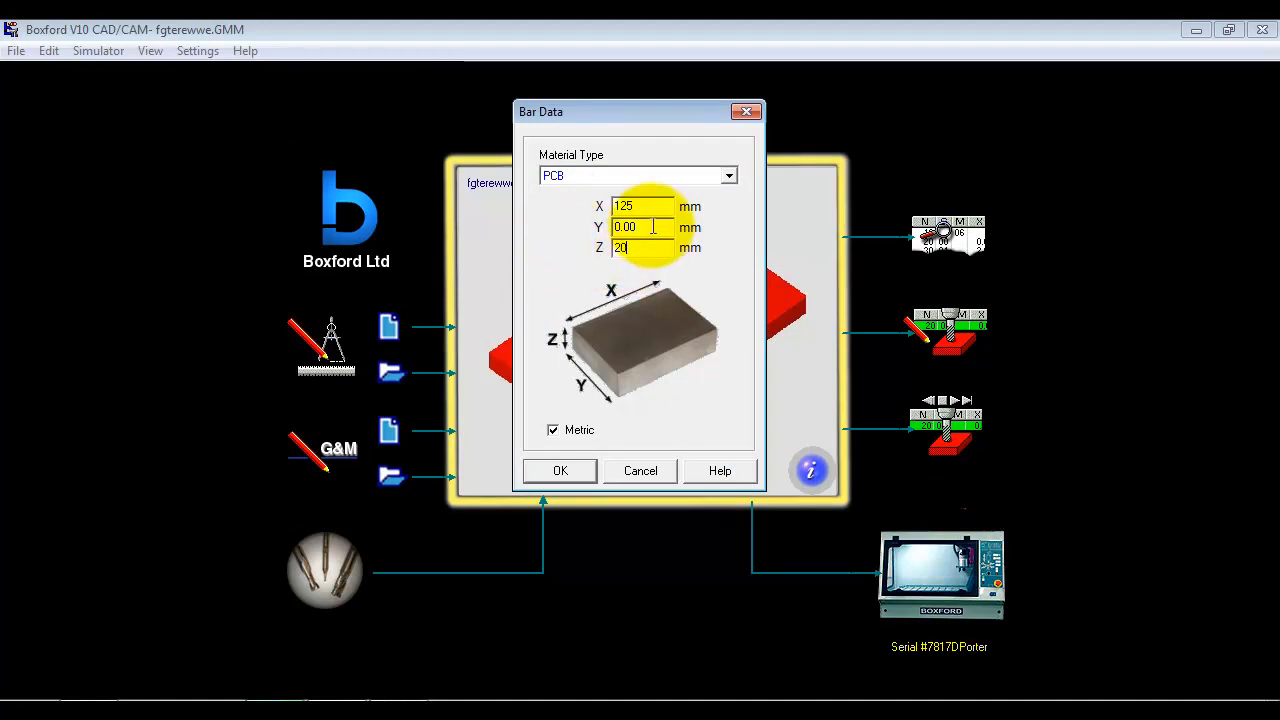
text(75)
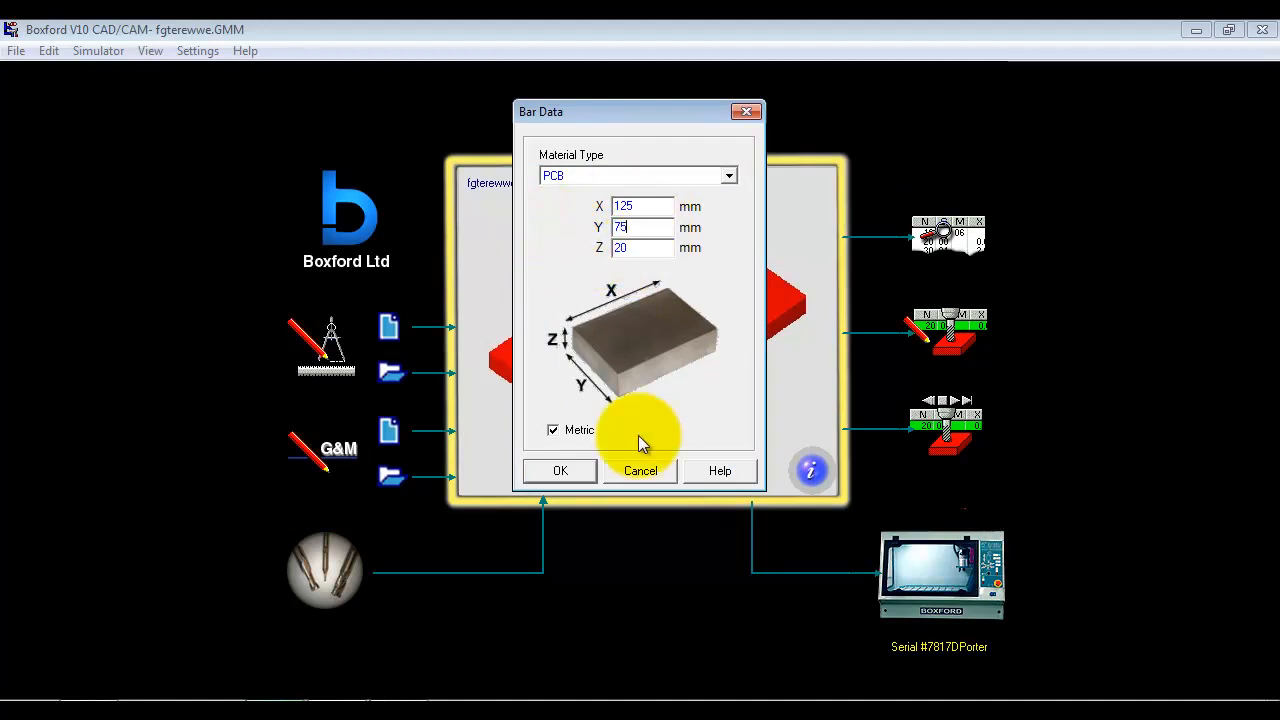
click(560, 470)
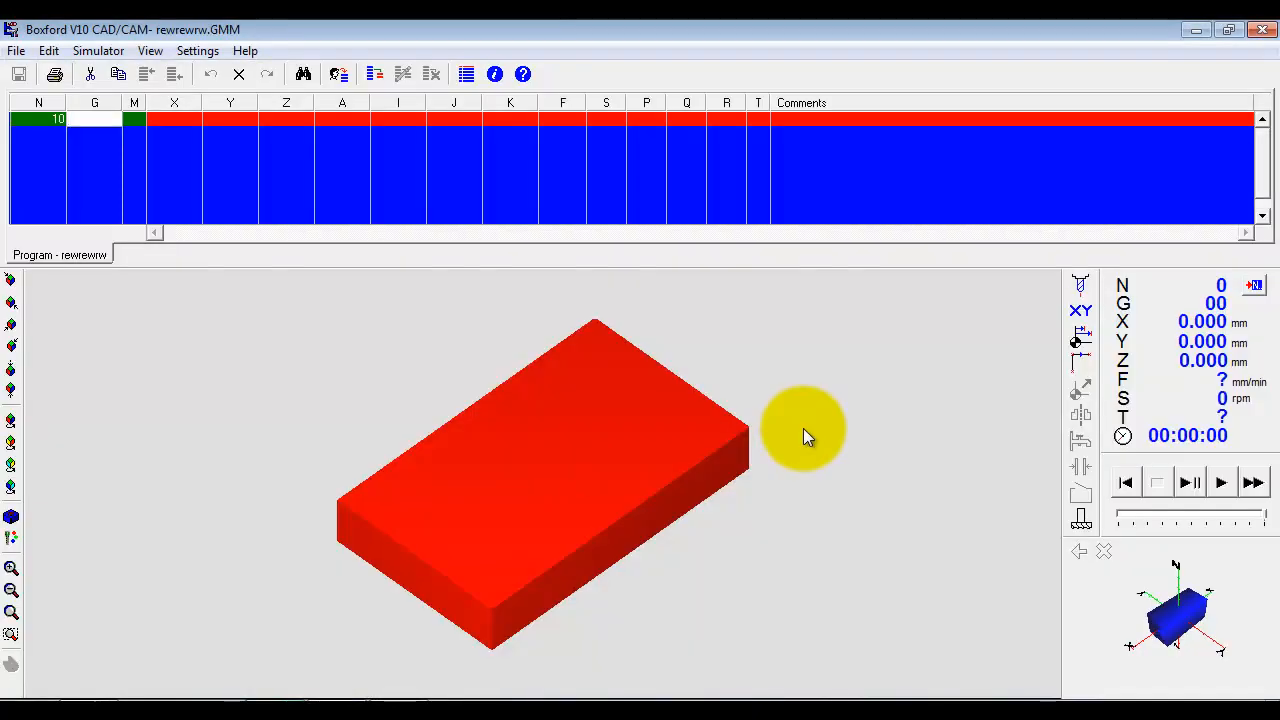
mouse_move(710, 190)
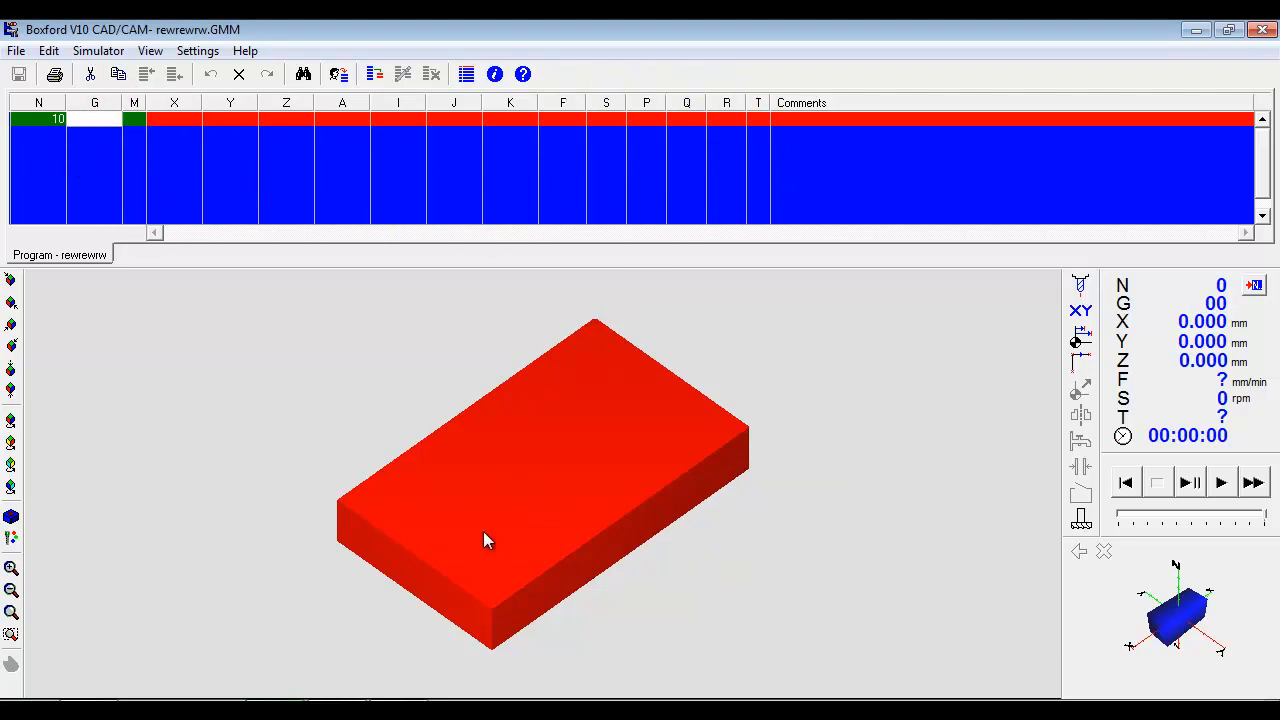
click(94, 140)
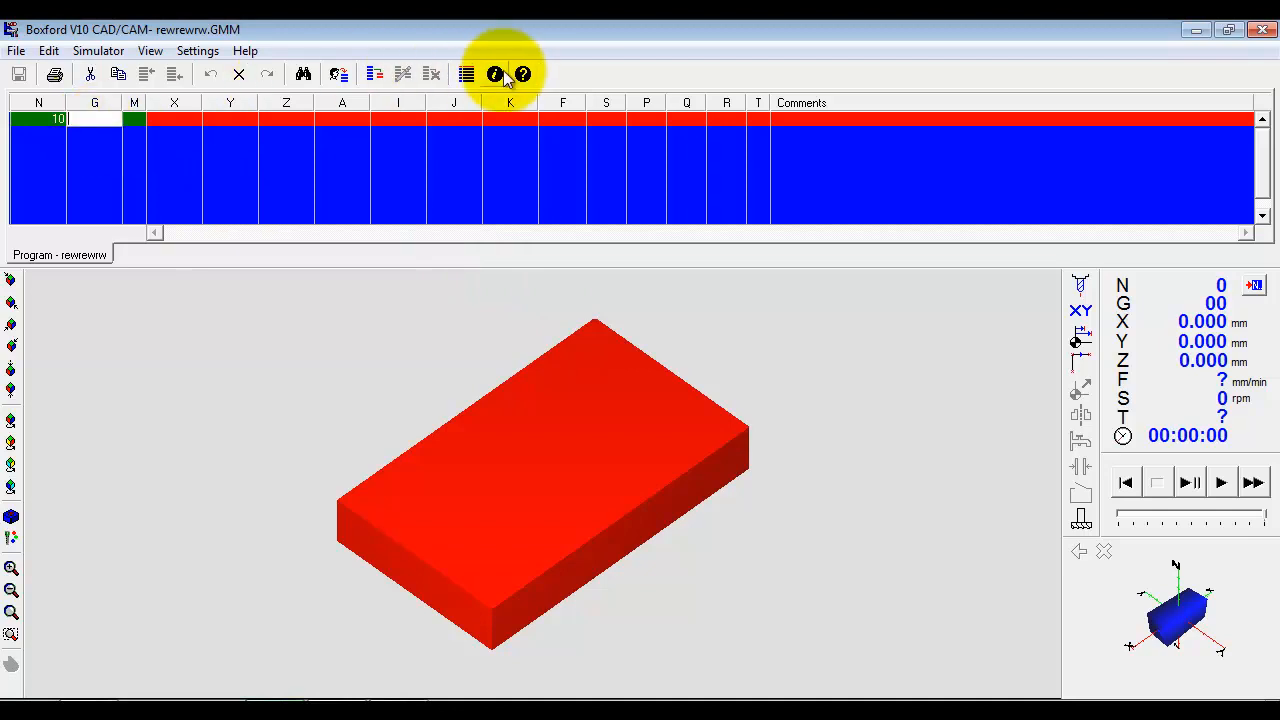
mouse_move(494, 74)
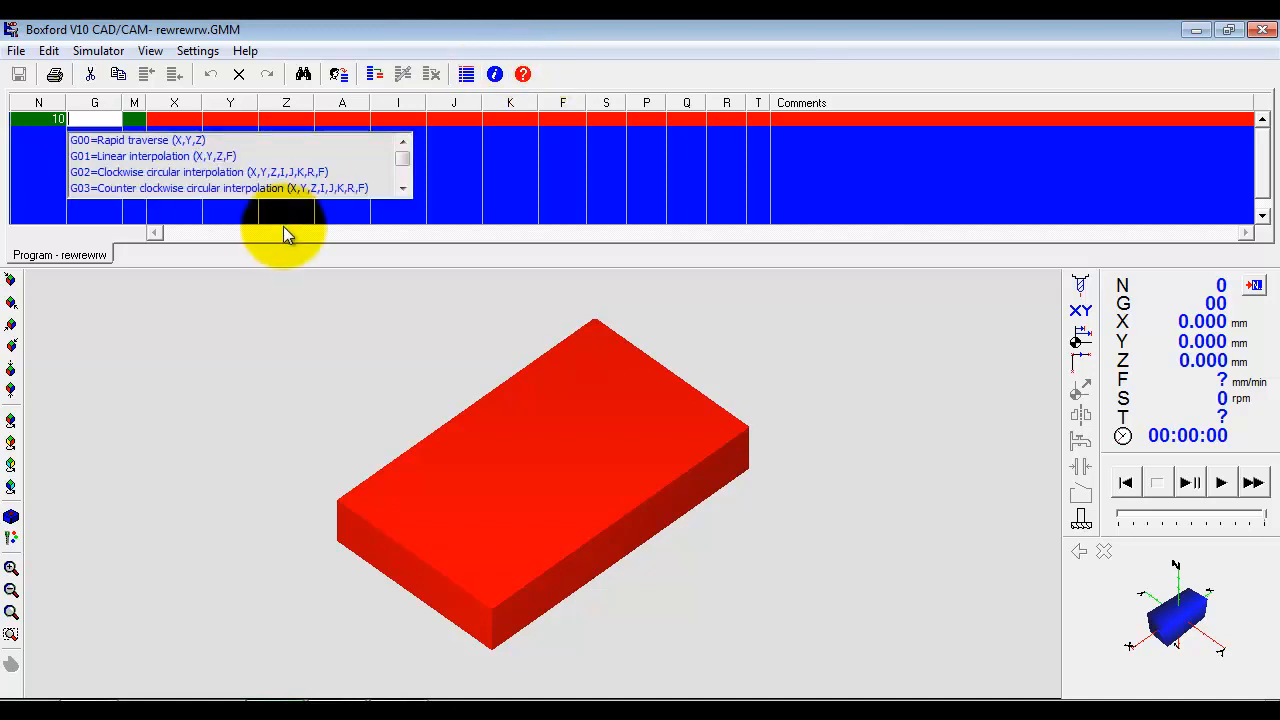
mouse_move(210, 140)
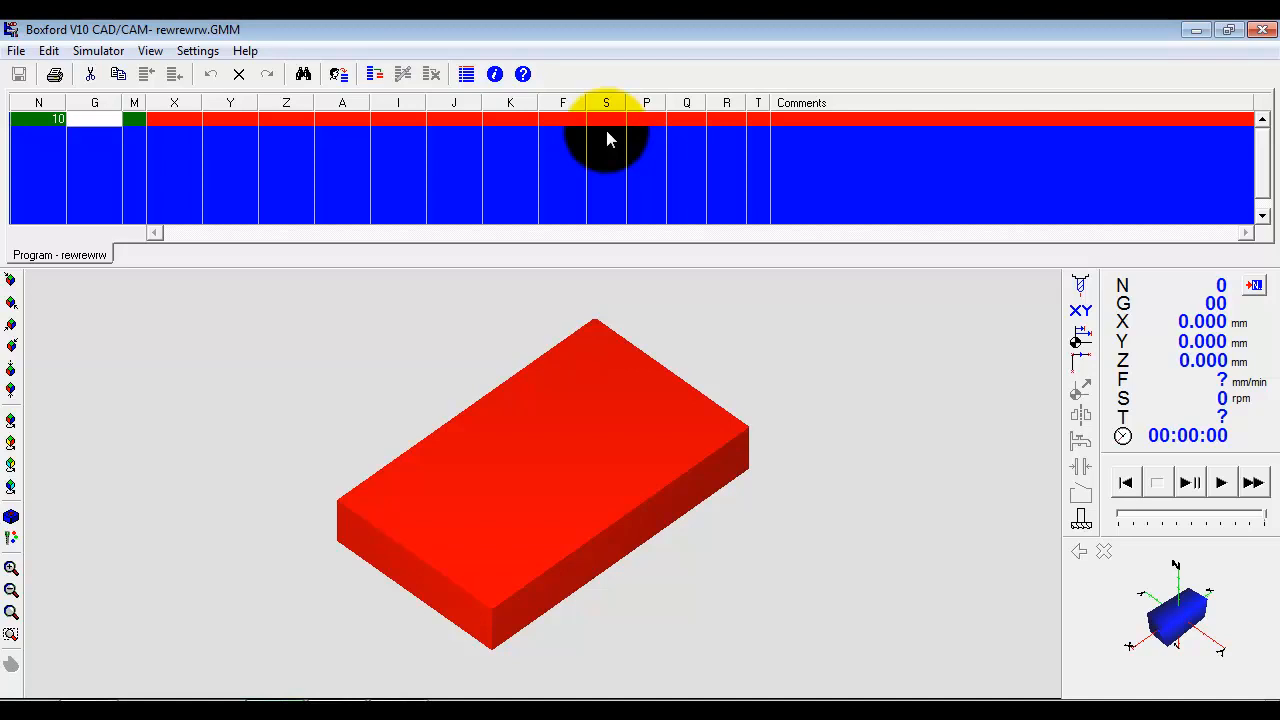
mouse_move(650, 130)
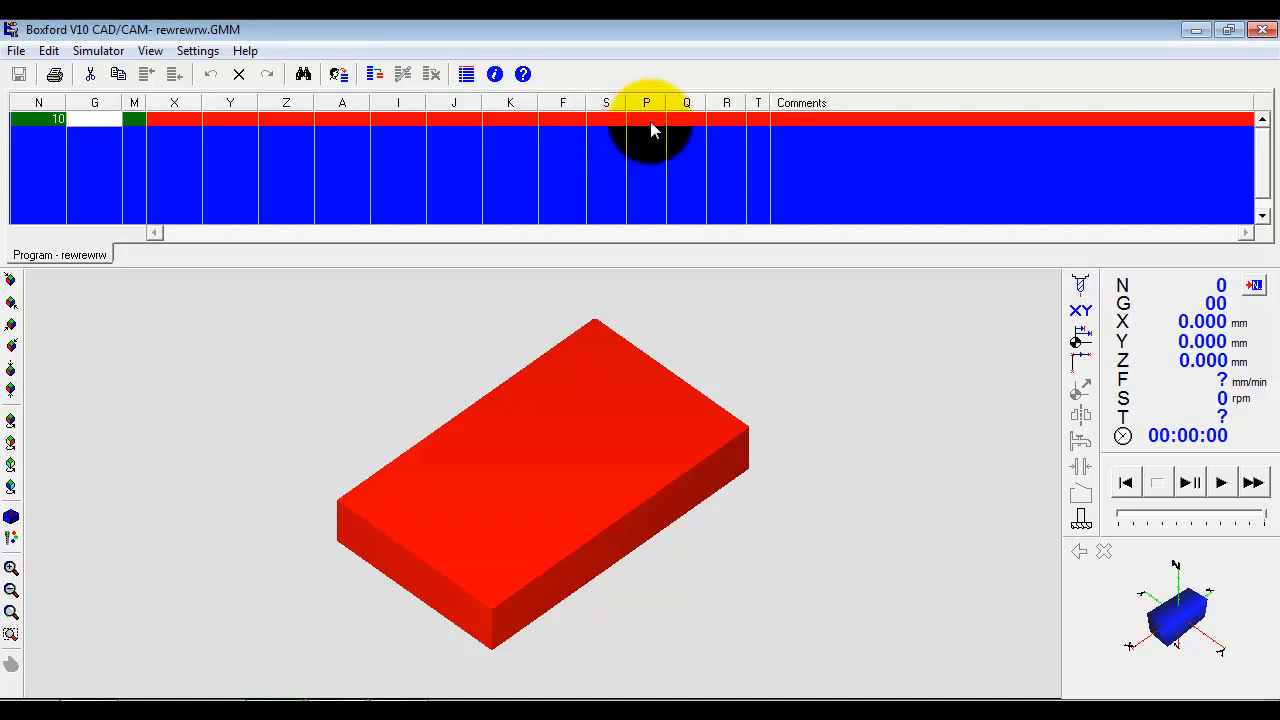
mouse_move(668, 132)
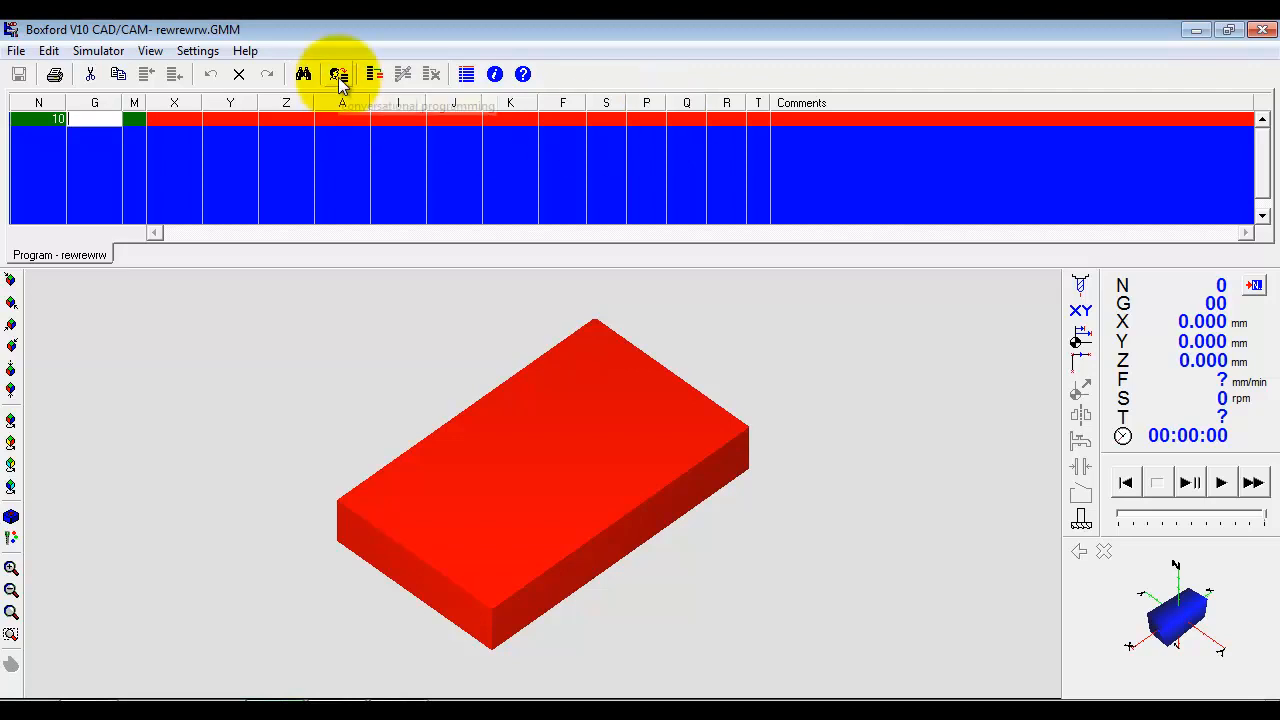
Step: Add an M06 tool change to the 4 mm HSR straight cutter, parked at X0 Y0 Z10
click(340, 74)
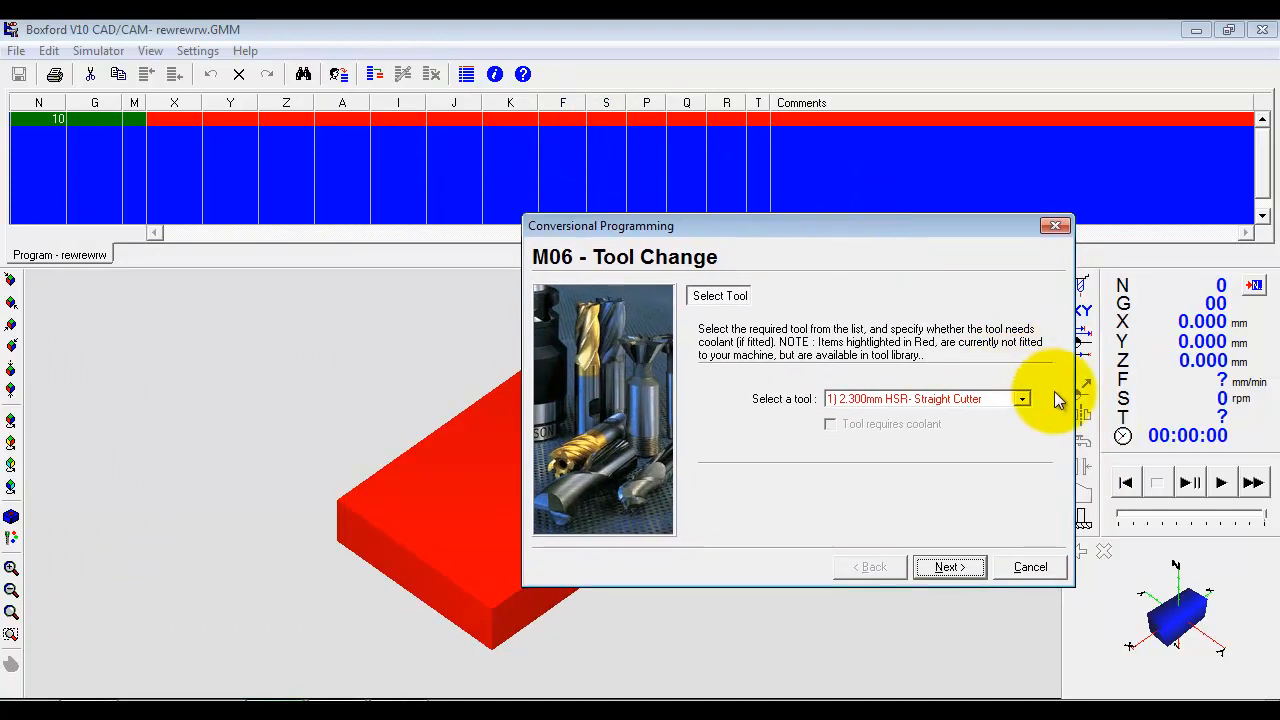
click(1020, 398)
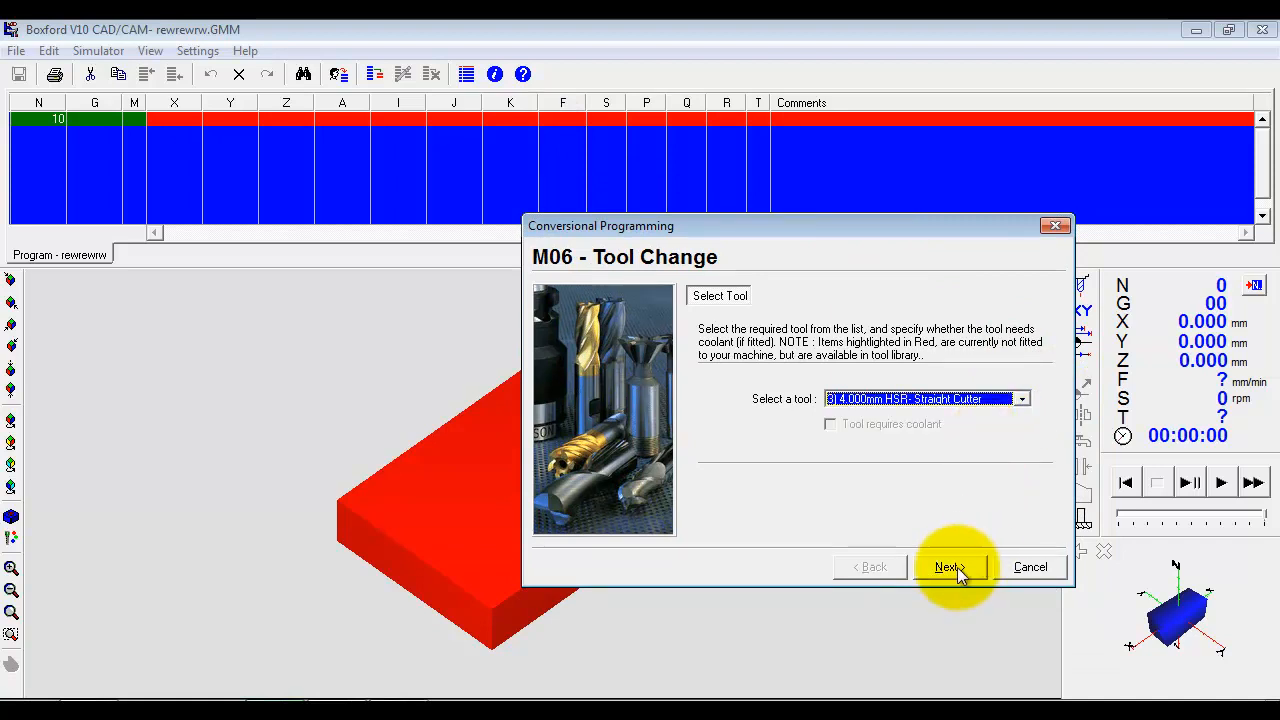
click(948, 568)
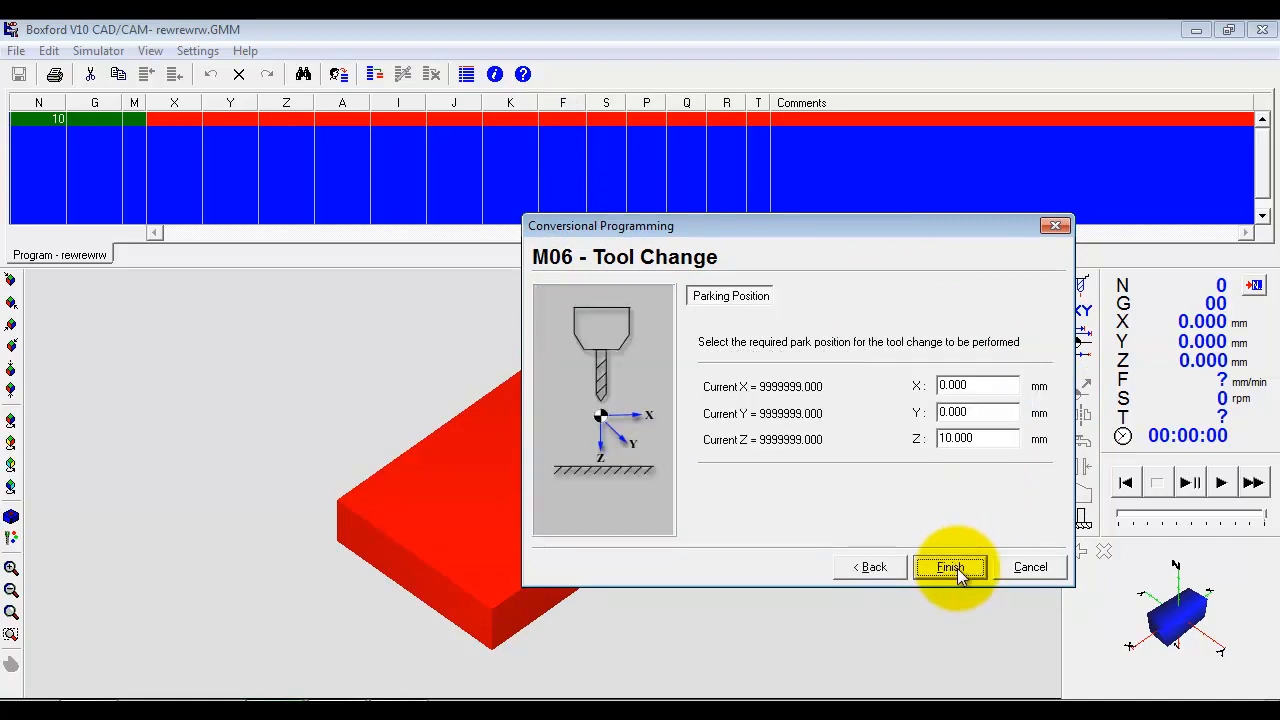
click(948, 568)
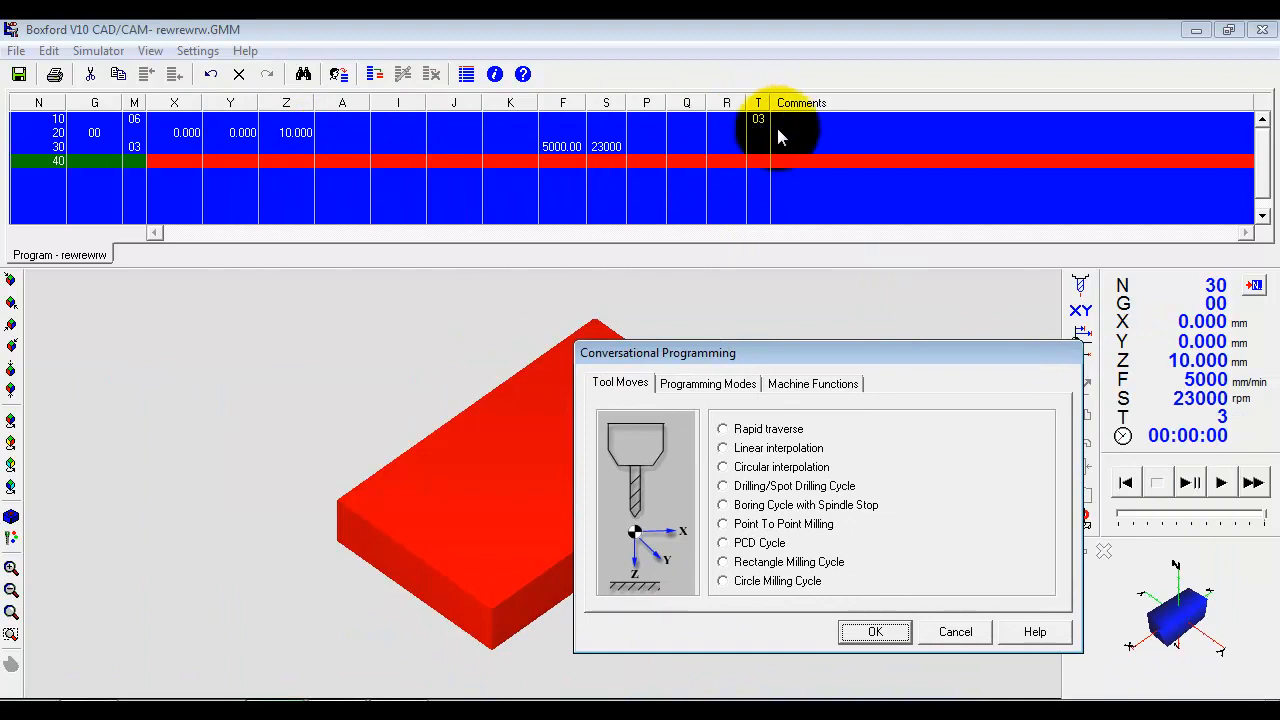
mouse_move(544, 160)
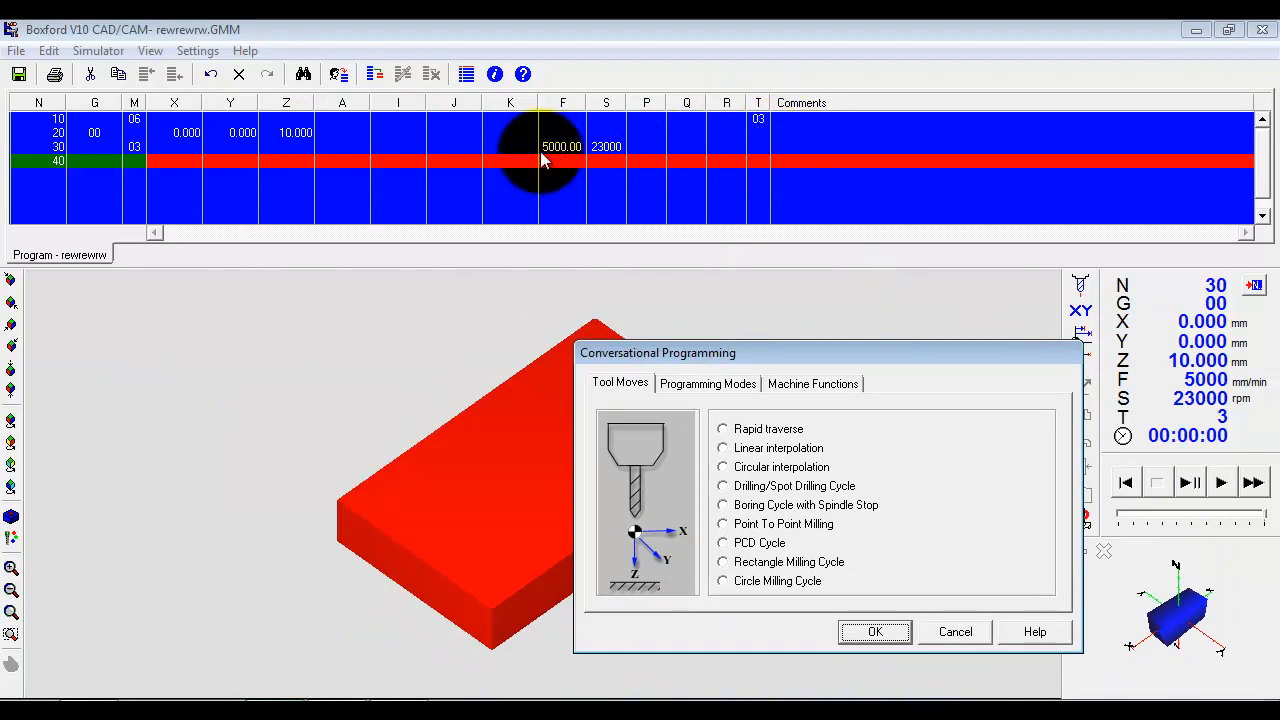
mouse_move(804, 360)
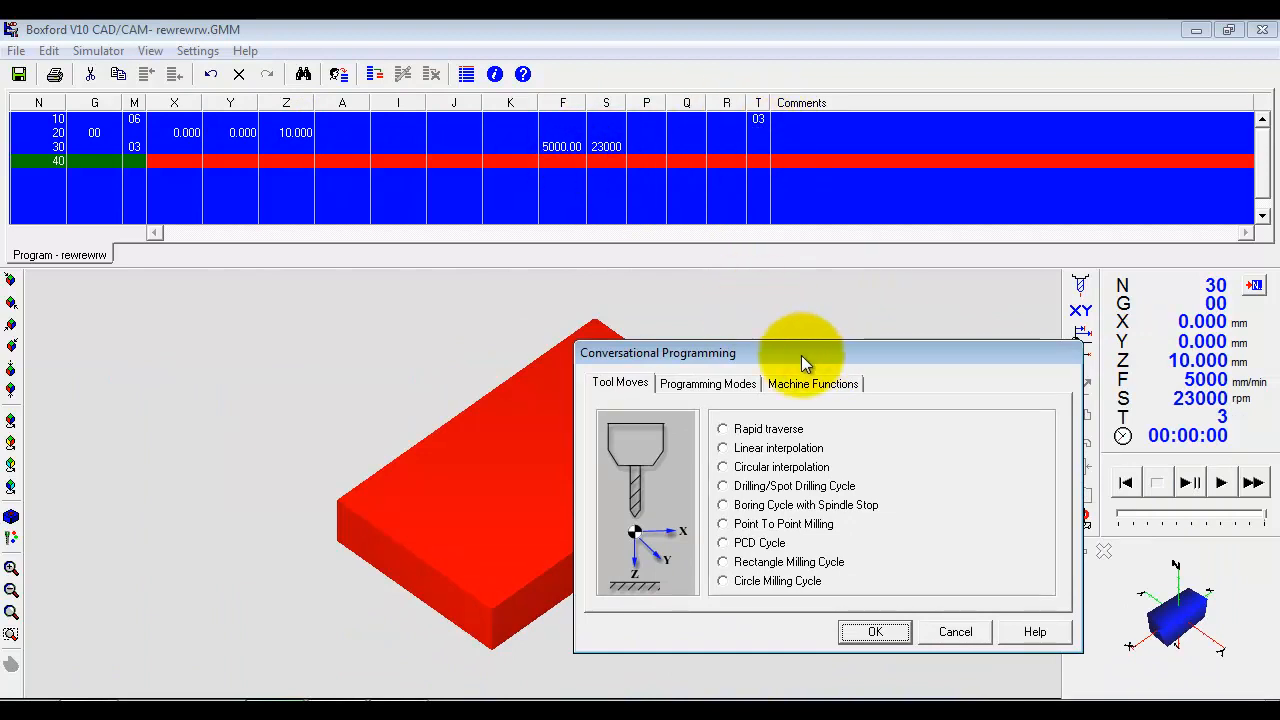
Step: Choose a G00 rapid traverse as the next operation from the Tool Moves list
drag(800, 352, 310, 288)
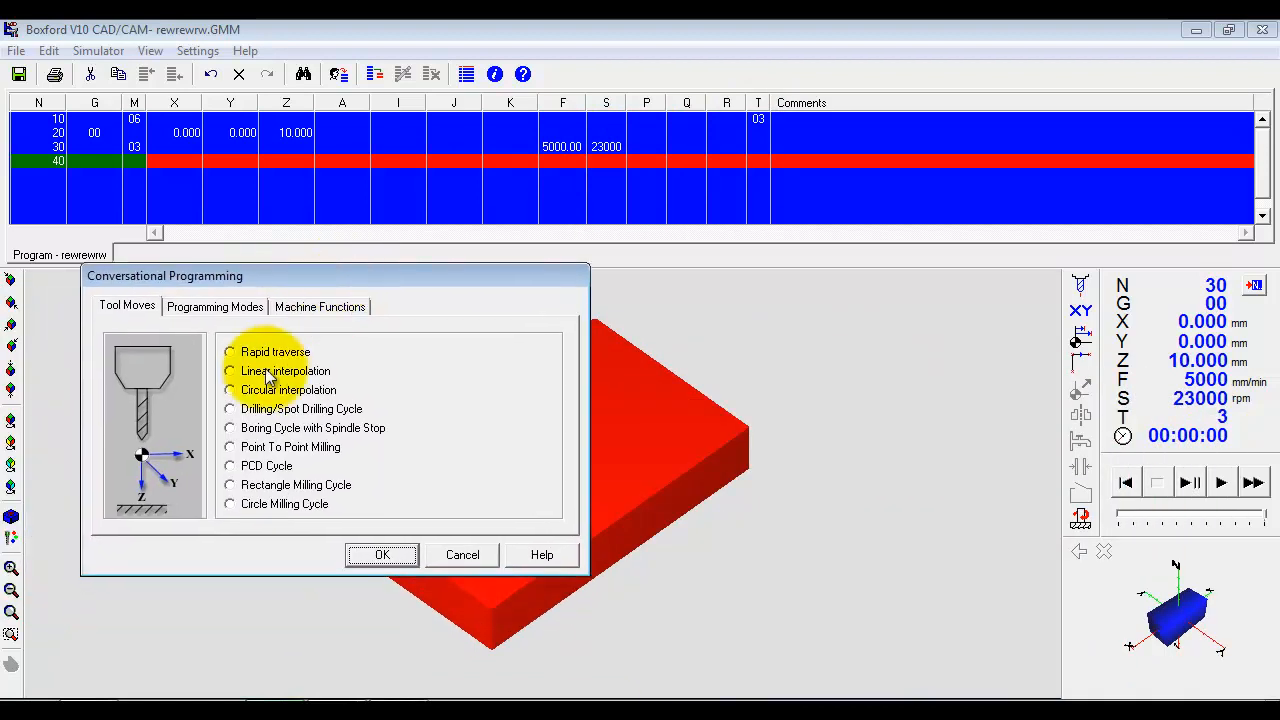
click(228, 352)
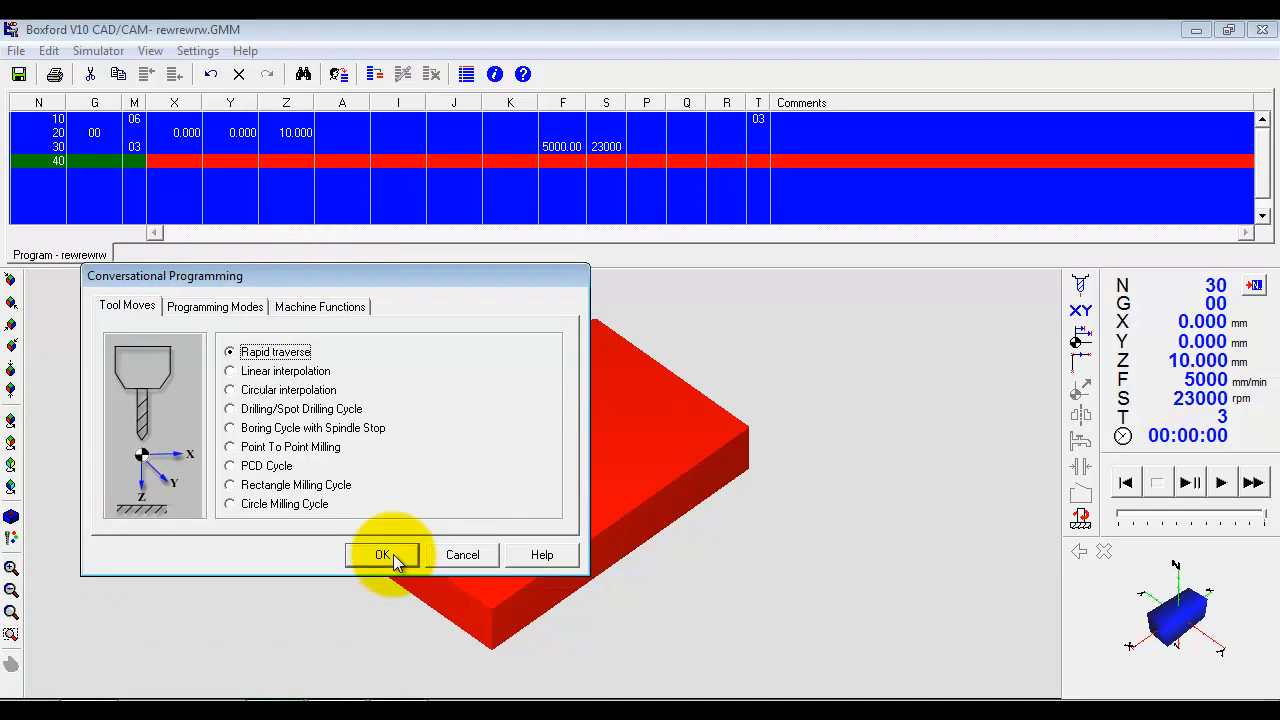
click(380, 556)
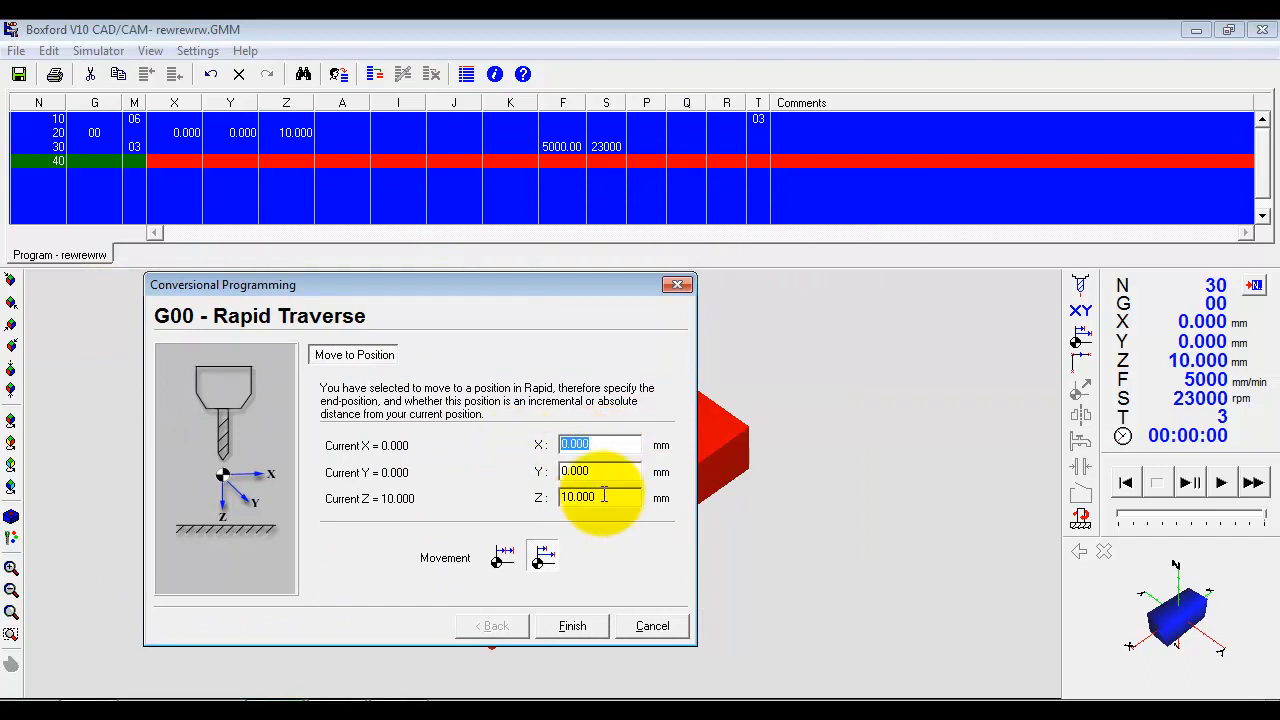
Step: Add the rapid move to X0 Y0 Z2 to the program
text(0)
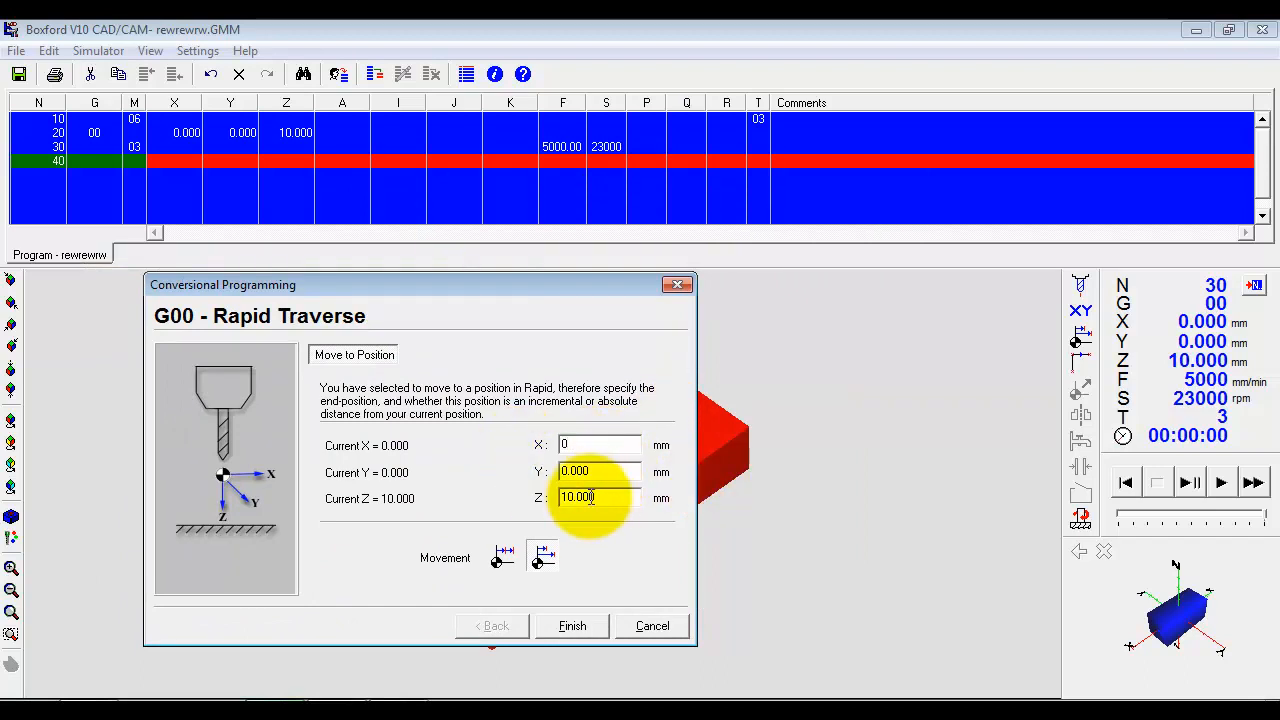
text(2)
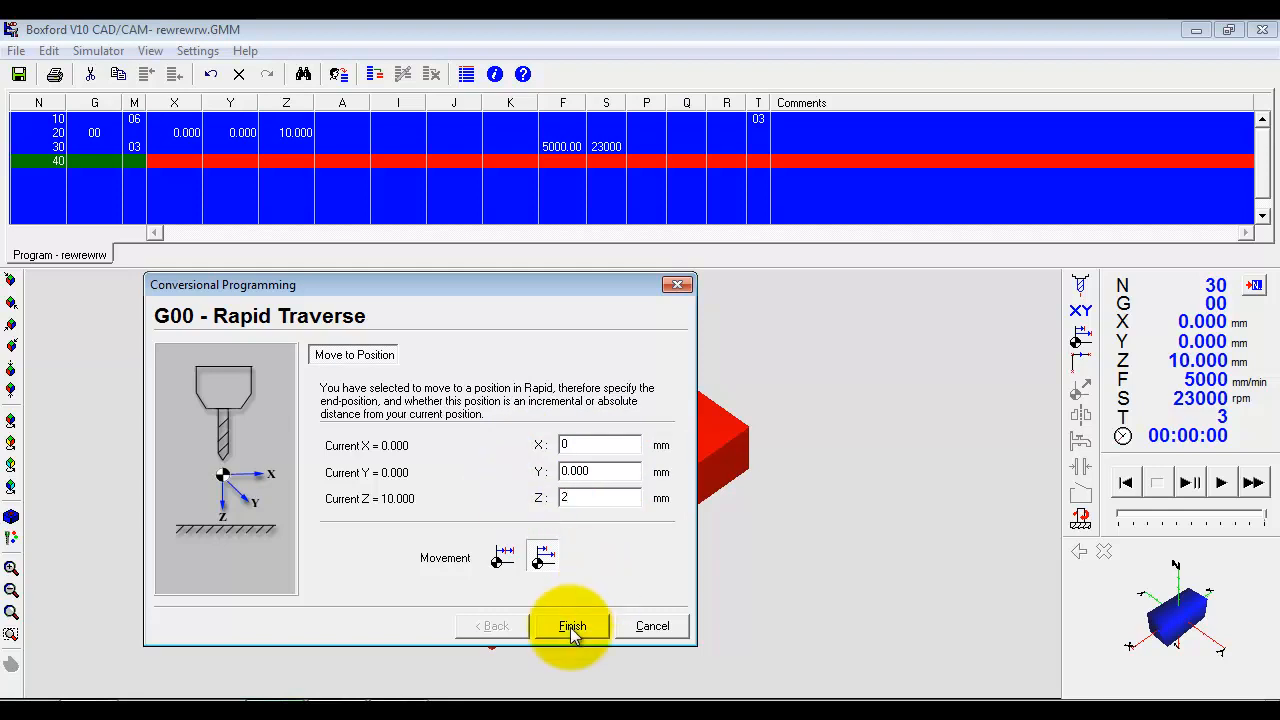
click(572, 624)
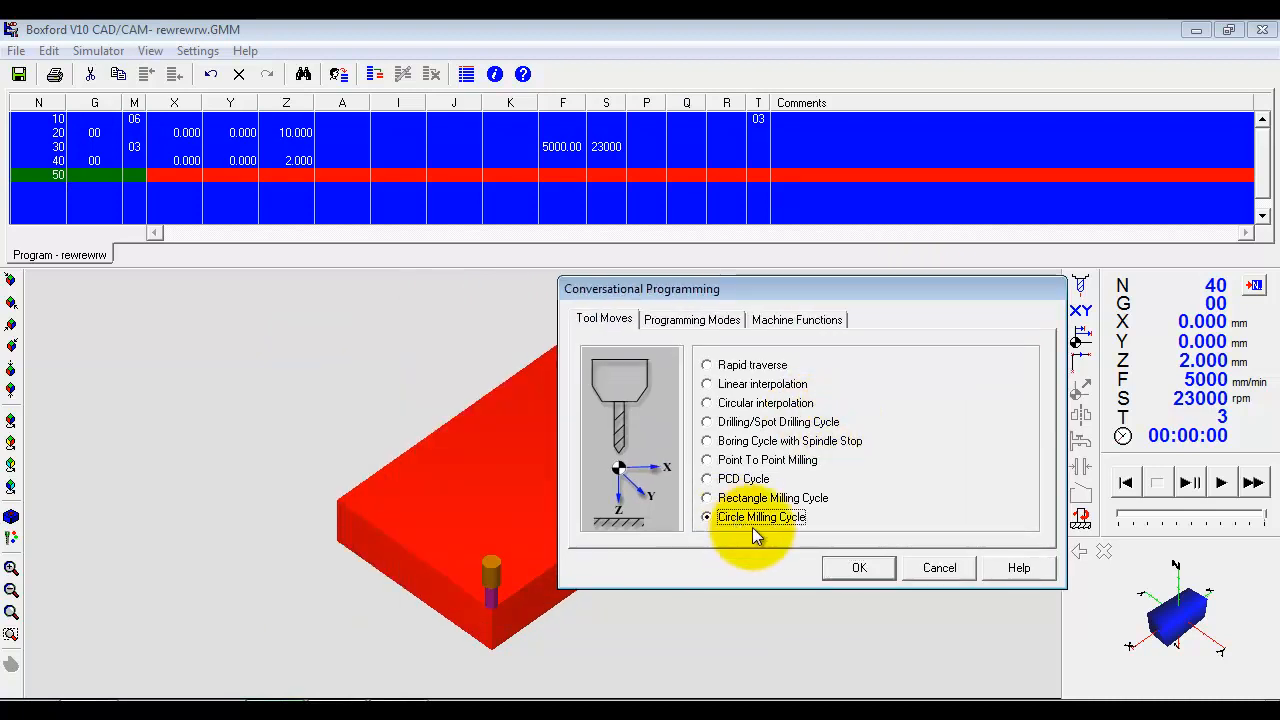
Step: Start the circle milling cycle centred at X50 Y30
click(858, 568)
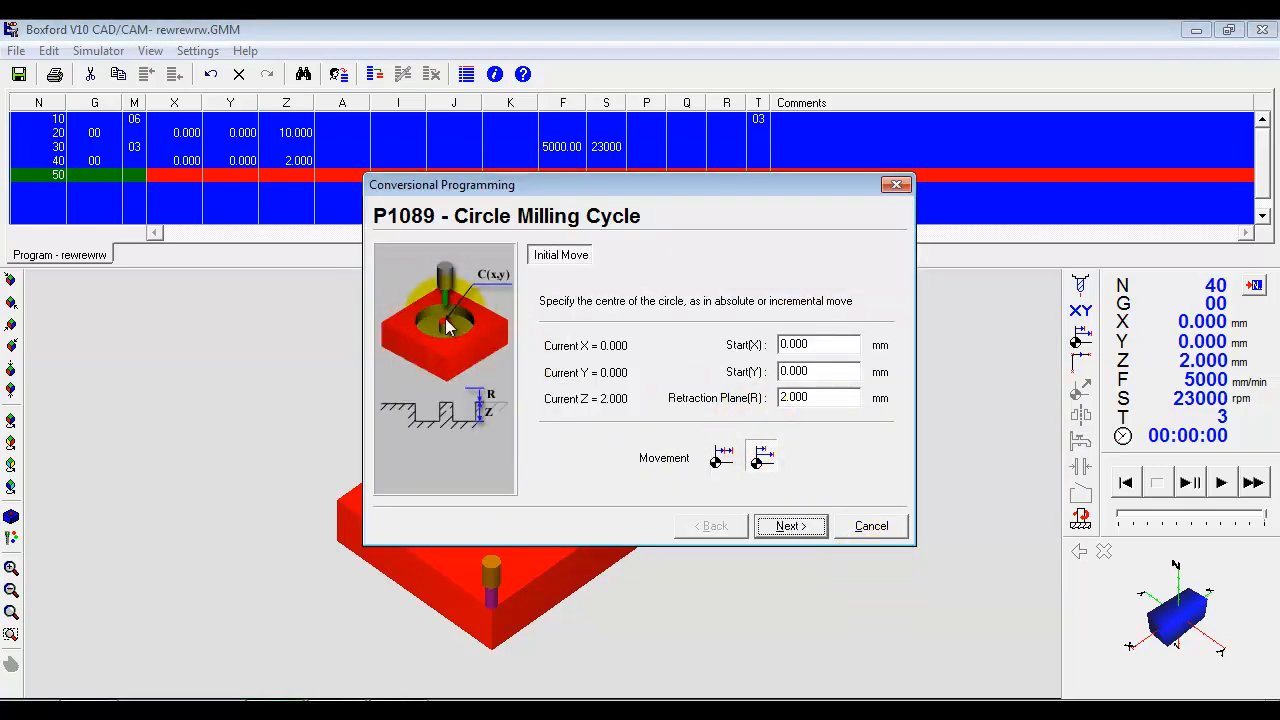
click(818, 344)
text(50)
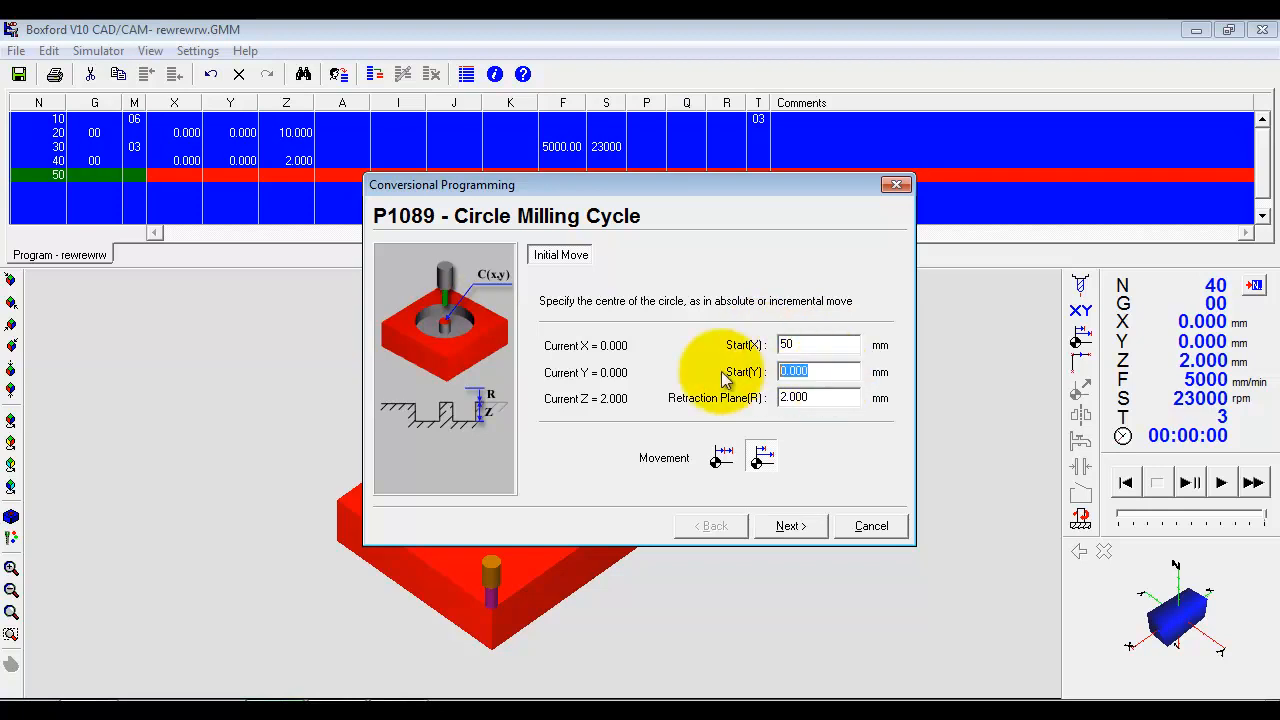
text(30)
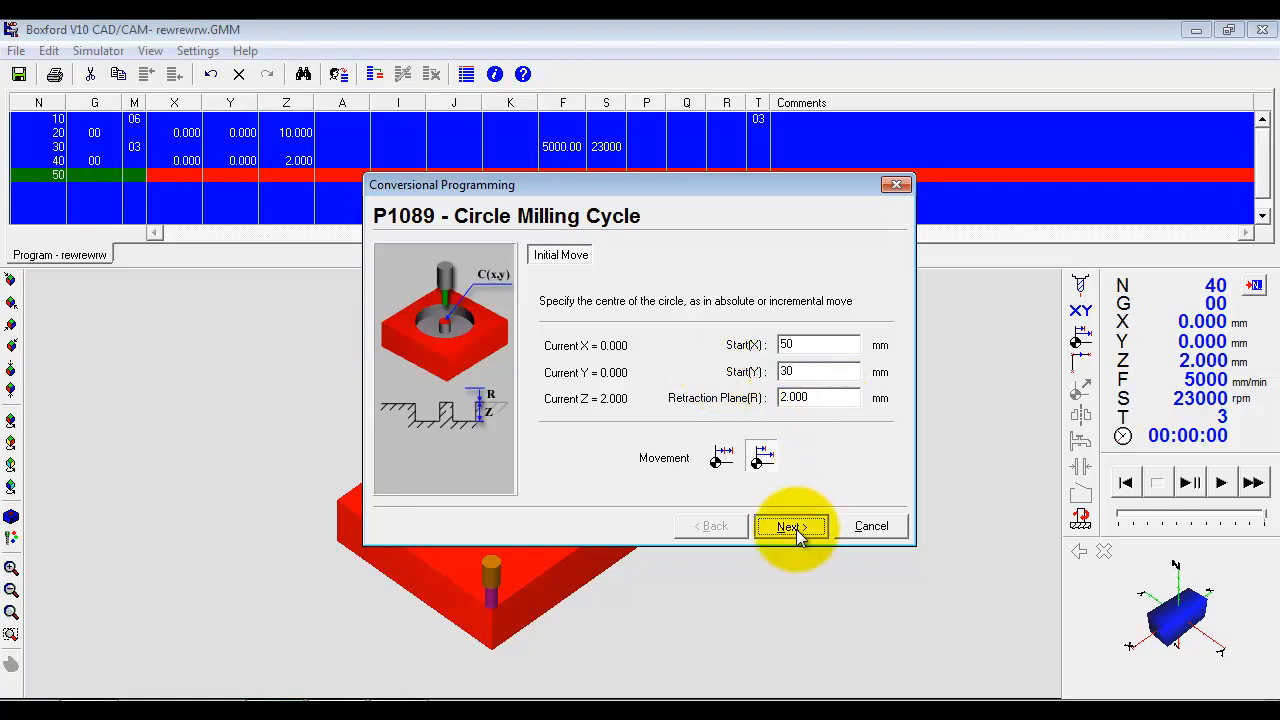
click(790, 526)
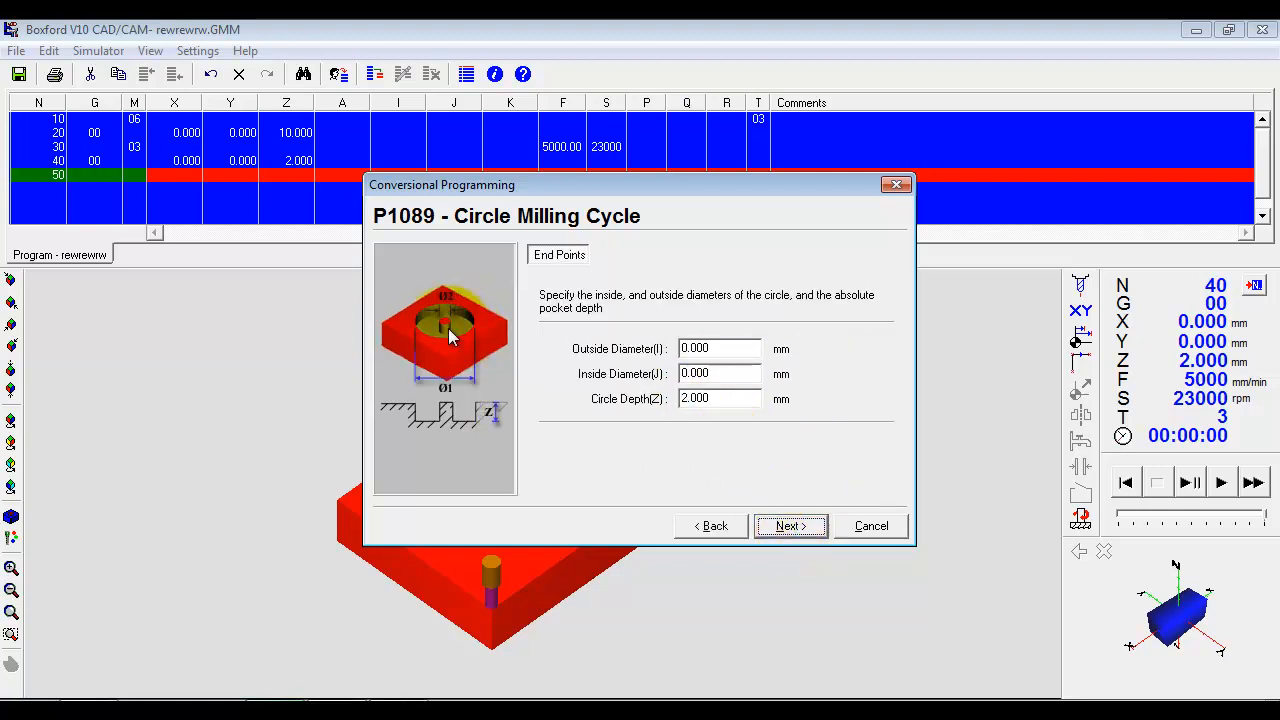
Step: Set outside diameter 30, island 10, depth -5 mm and add the cycle to the program
text(30)
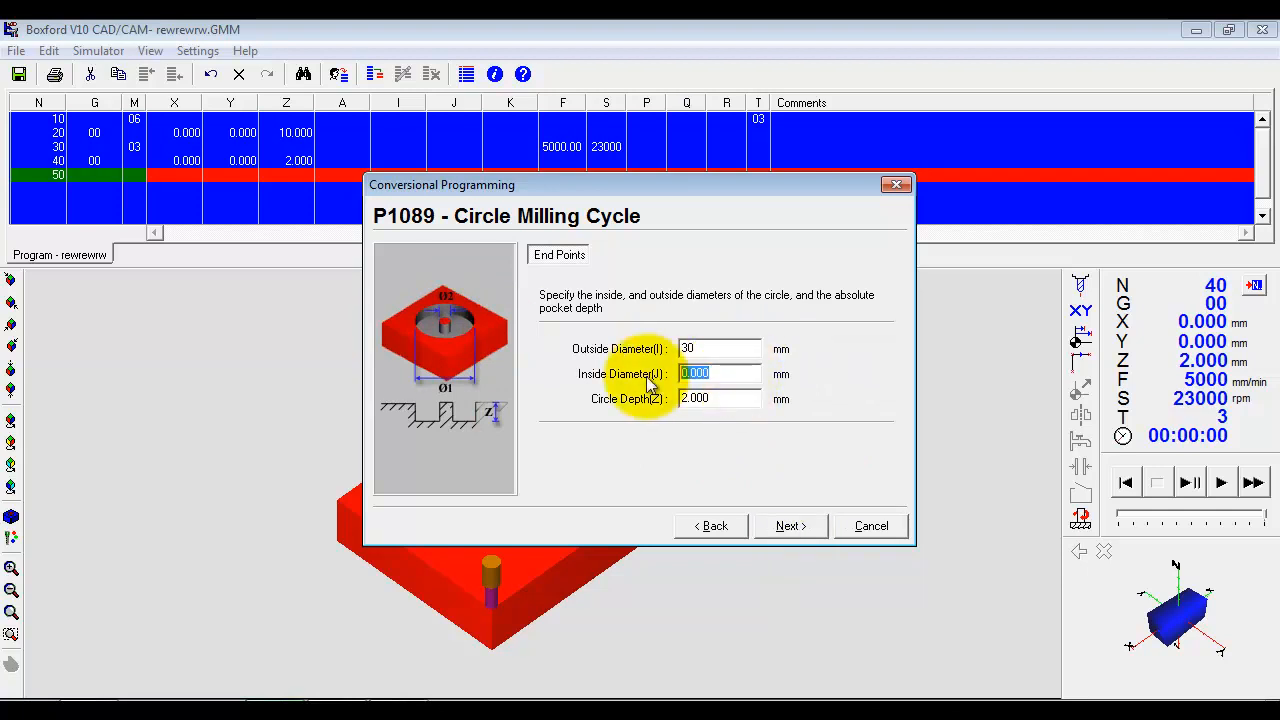
text(10)
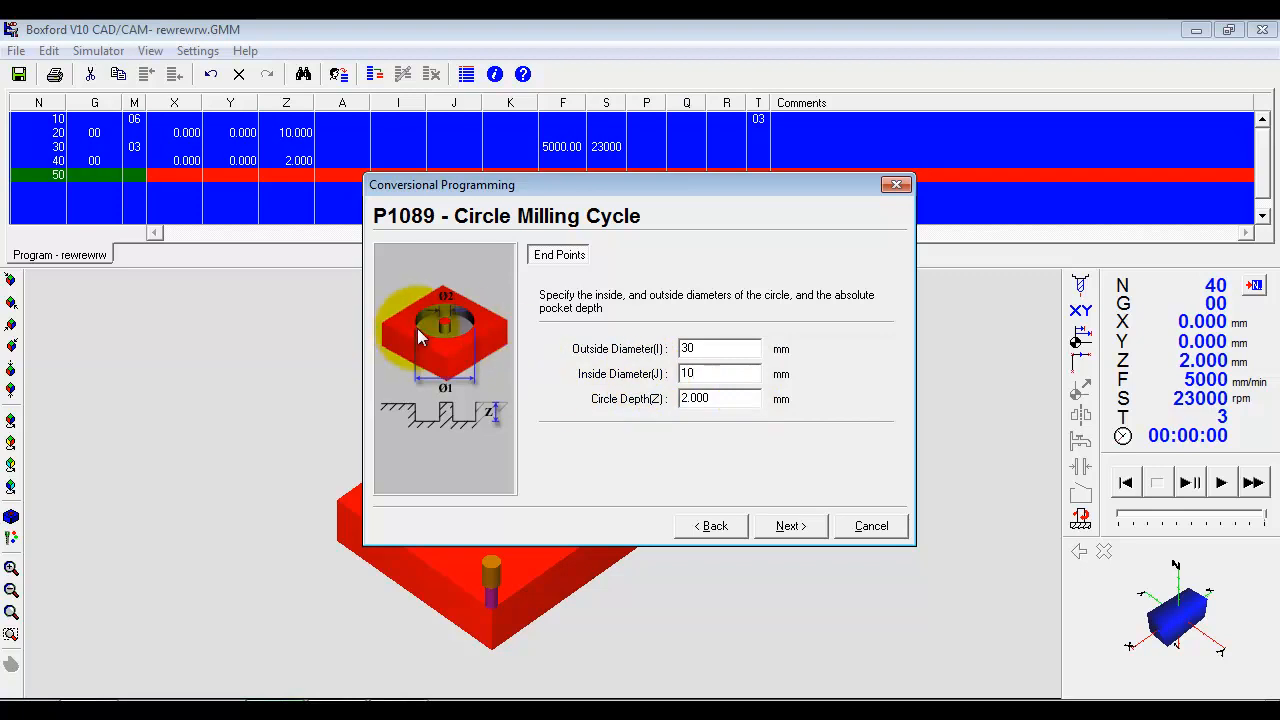
click(718, 398)
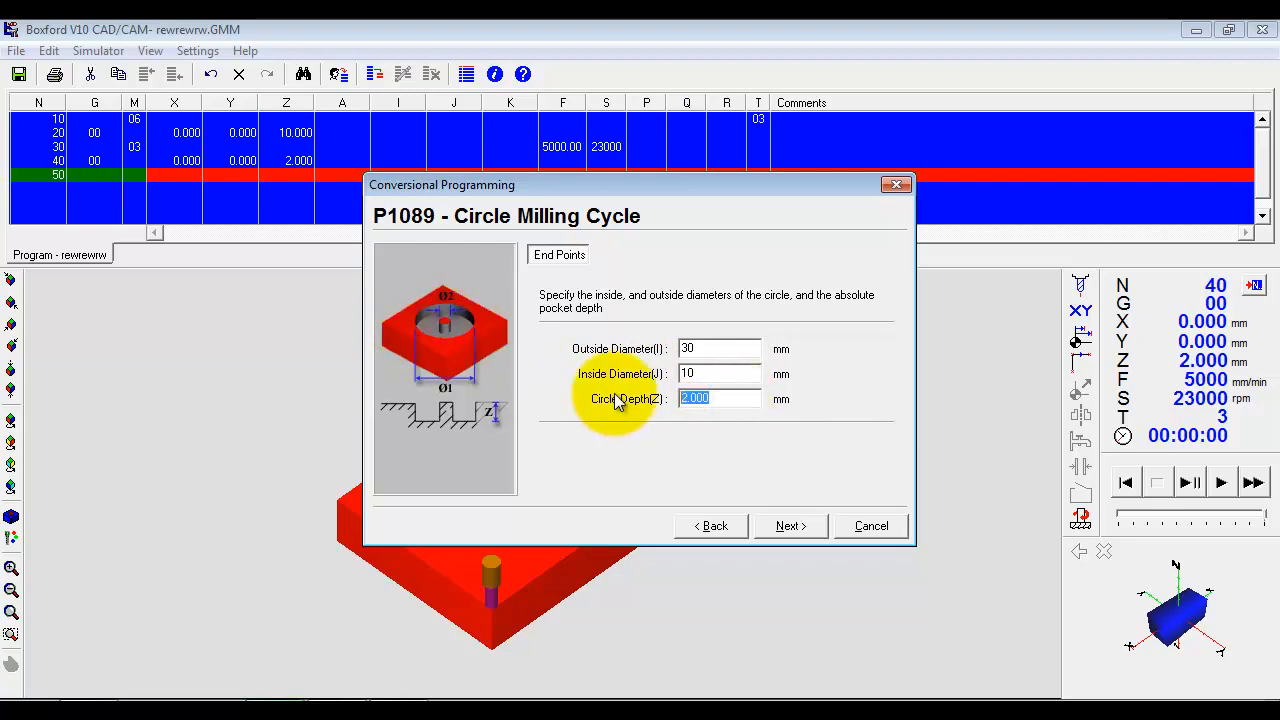
text(-5)
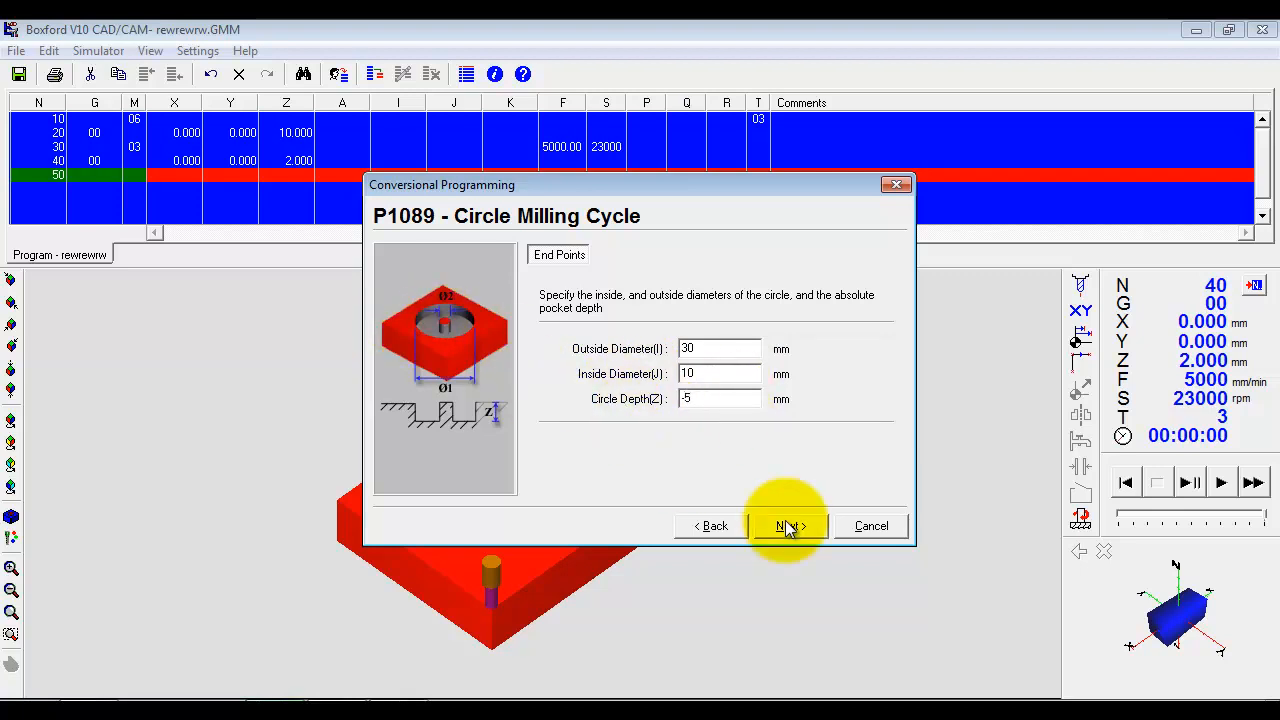
click(788, 524)
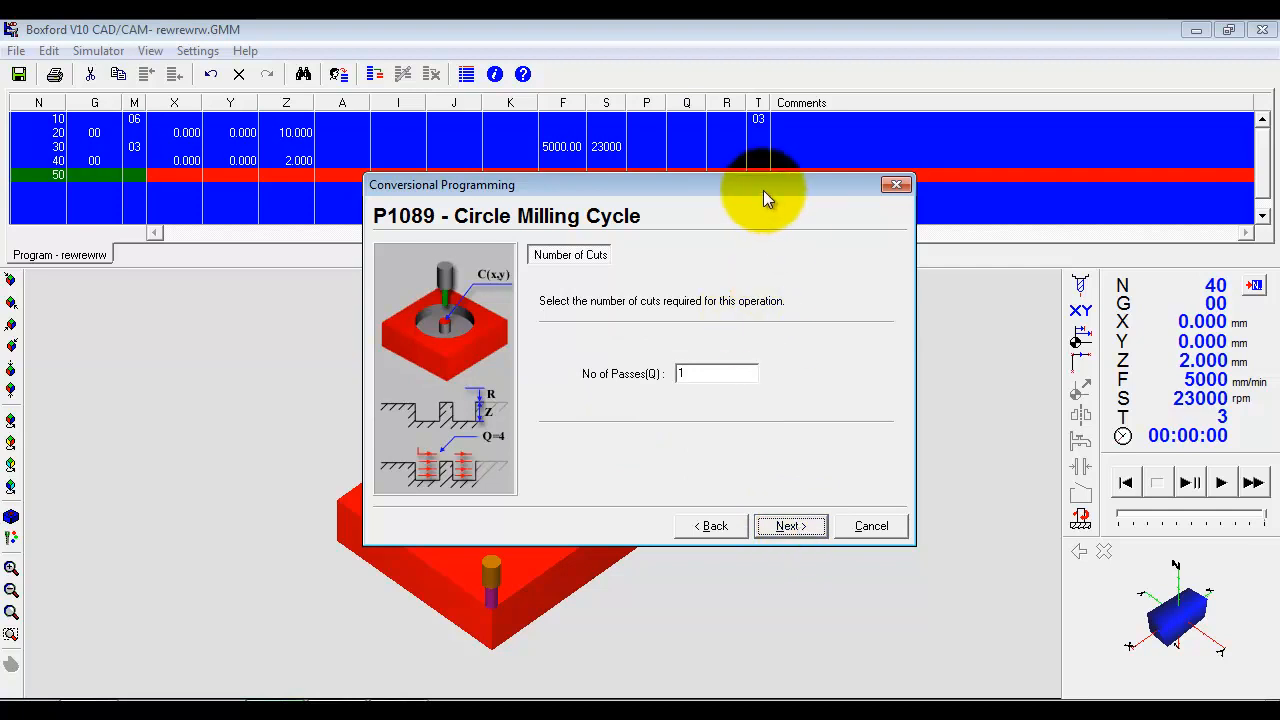
click(790, 524)
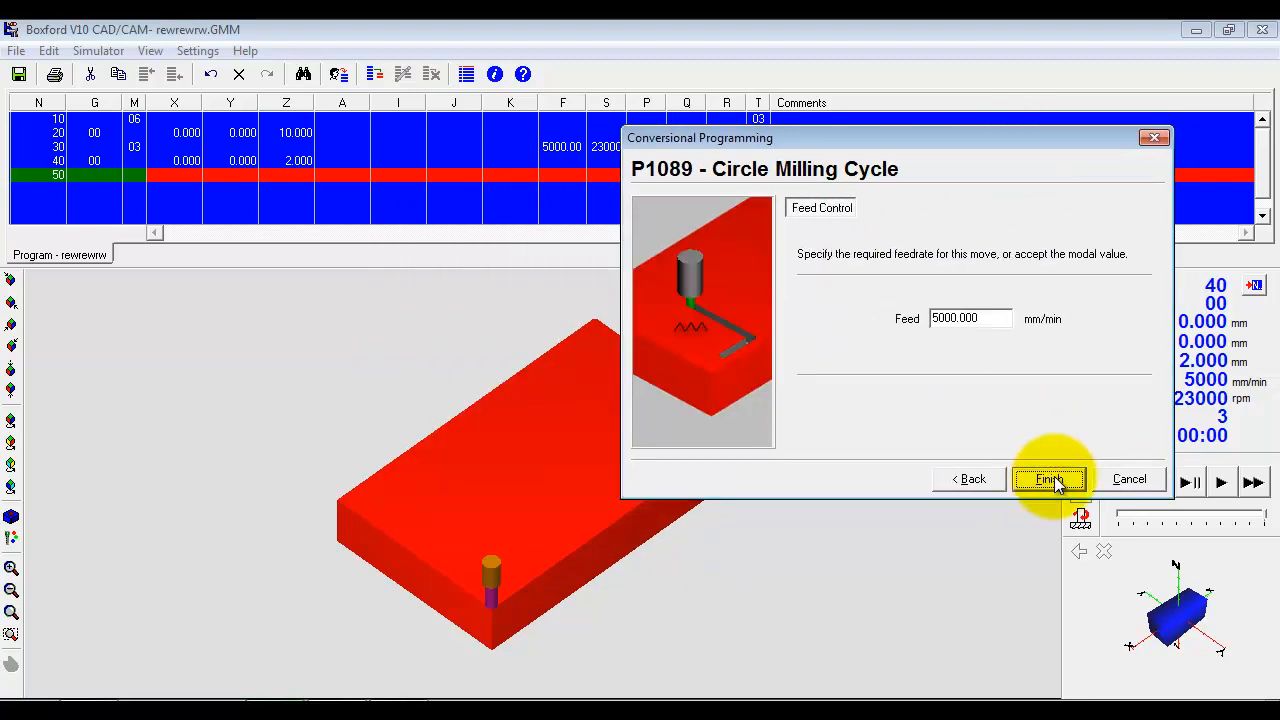
click(1048, 480)
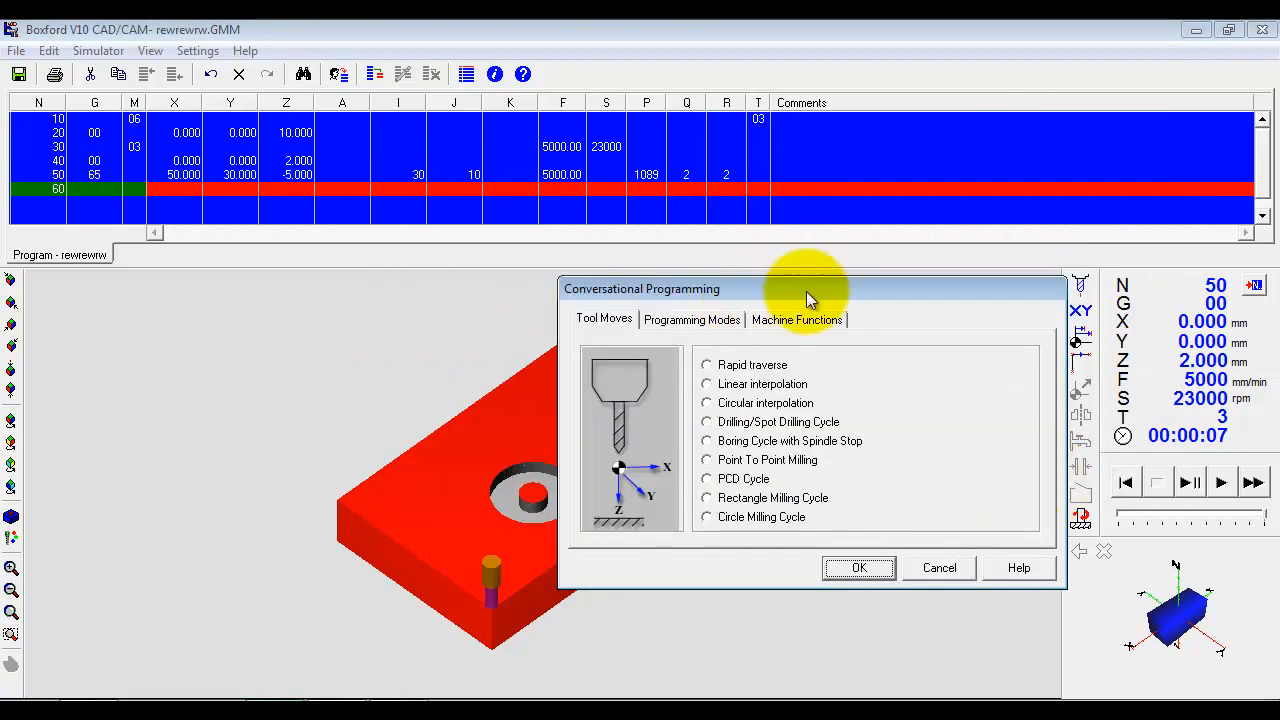
Step: Cancel the Conversational Programming dialog without adding another block
drag(810, 288, 856, 472)
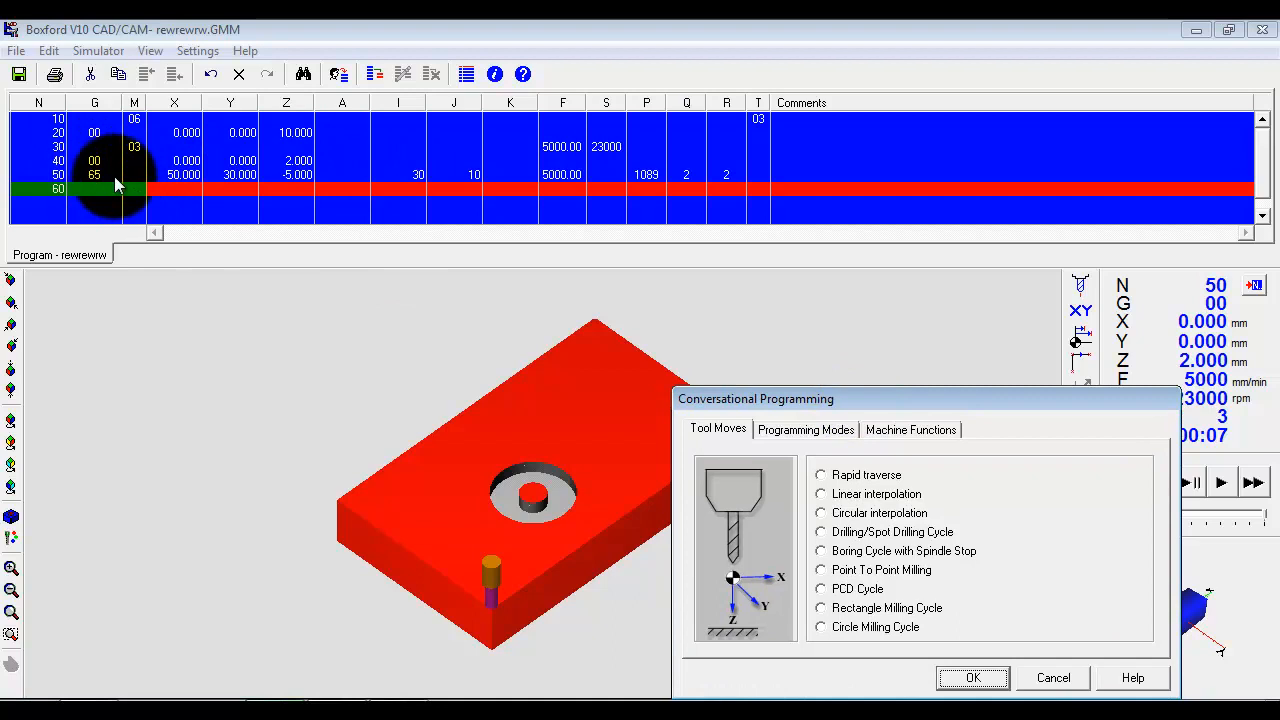
mouse_move(758, 180)
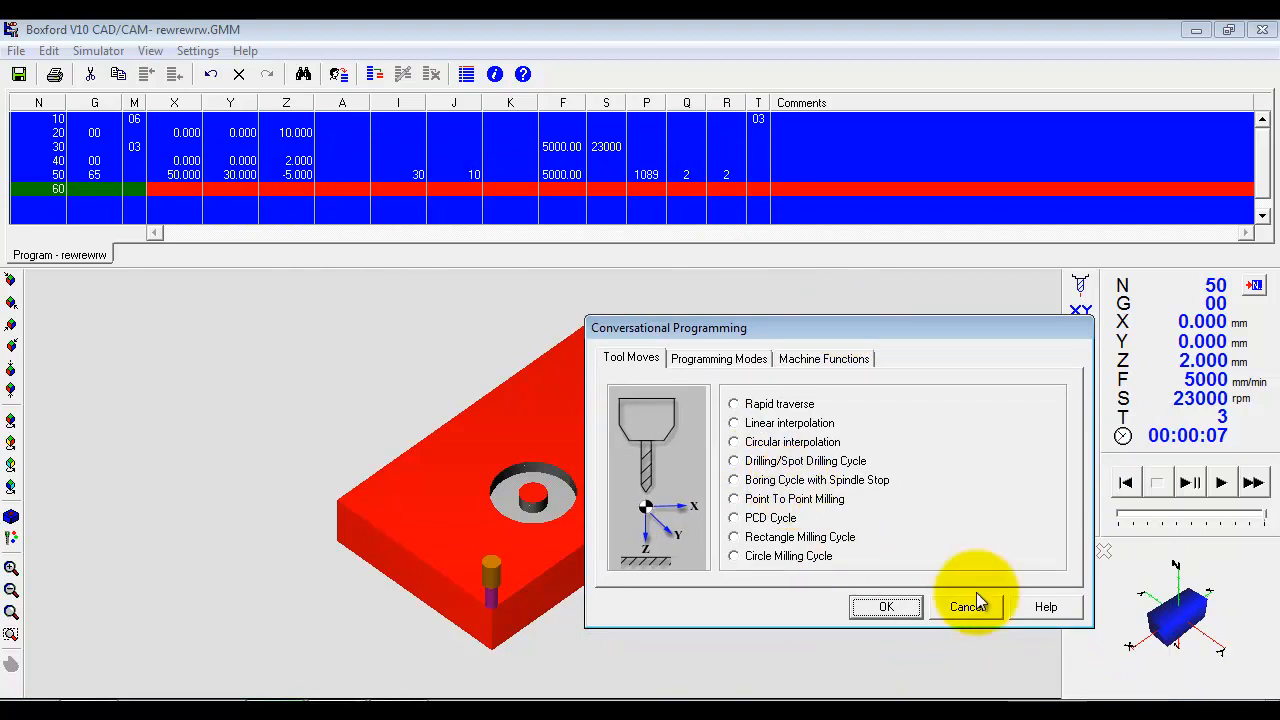
click(968, 606)
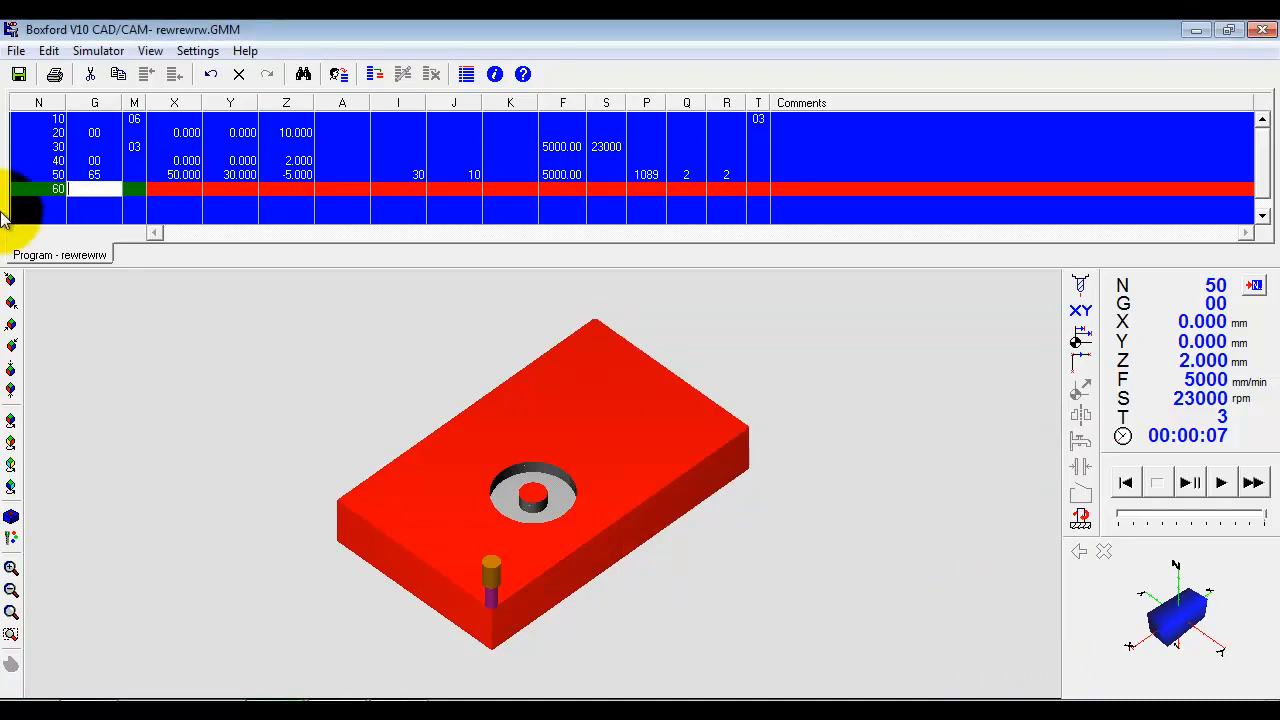